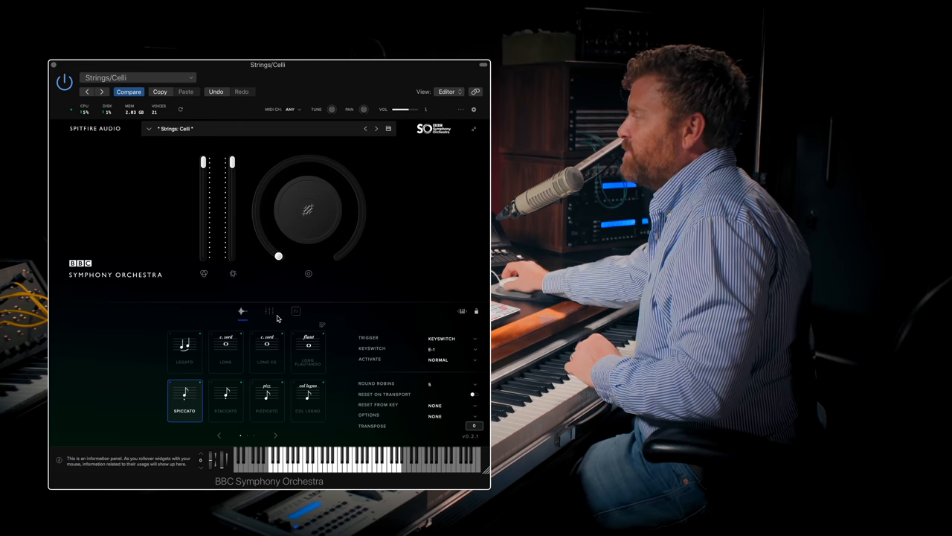
Show the celli Short Spiccato mixer with Mono, Close, Leader, Tree, Out and Amb faders.
{"action": "left_click", "coordinate": [268, 311]}
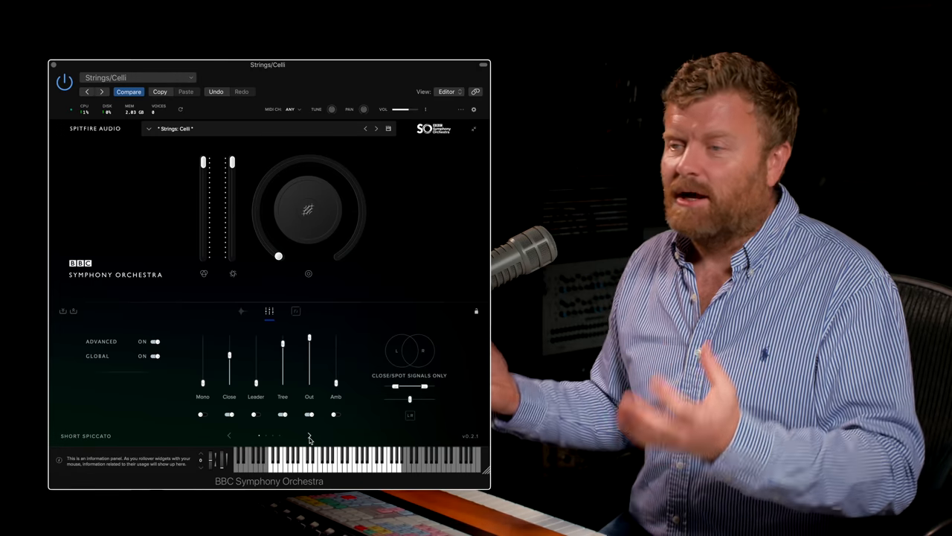
{"action": "mouse_move", "coordinate": [340, 441]}
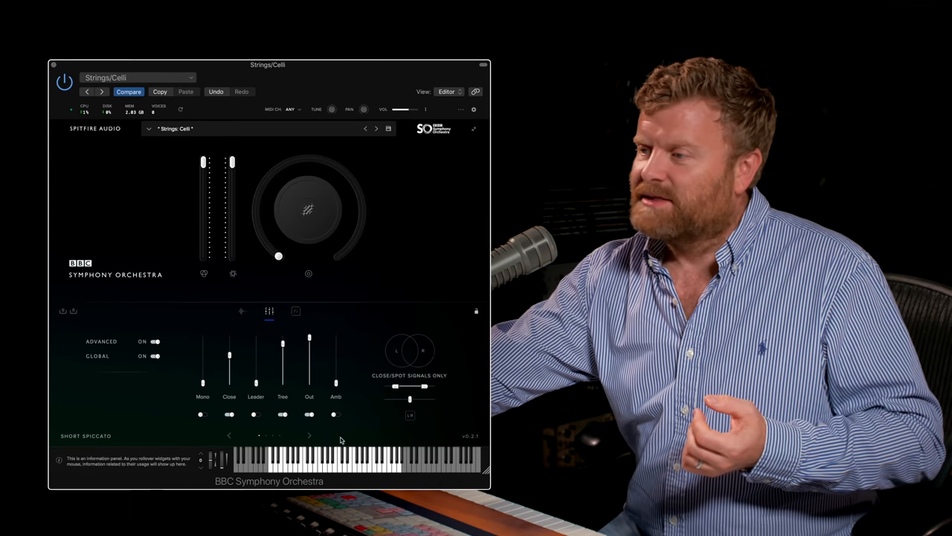
Raise the Sp. Fl spill mic to full and pull the Close mic down to zero.
{"action": "left_click", "coordinate": [310, 435]}
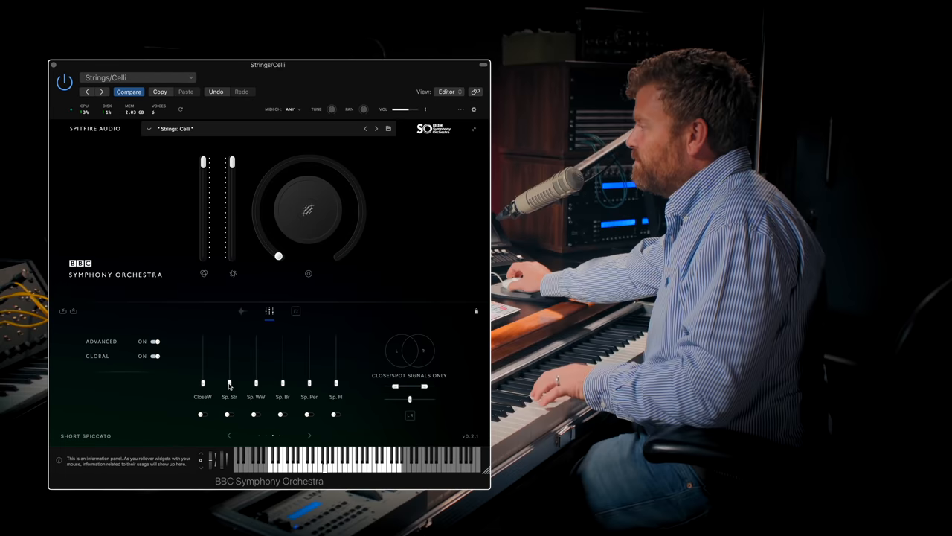
{"action": "left_click_drag", "start_coordinate": [336, 383], "coordinate": [335, 338]}
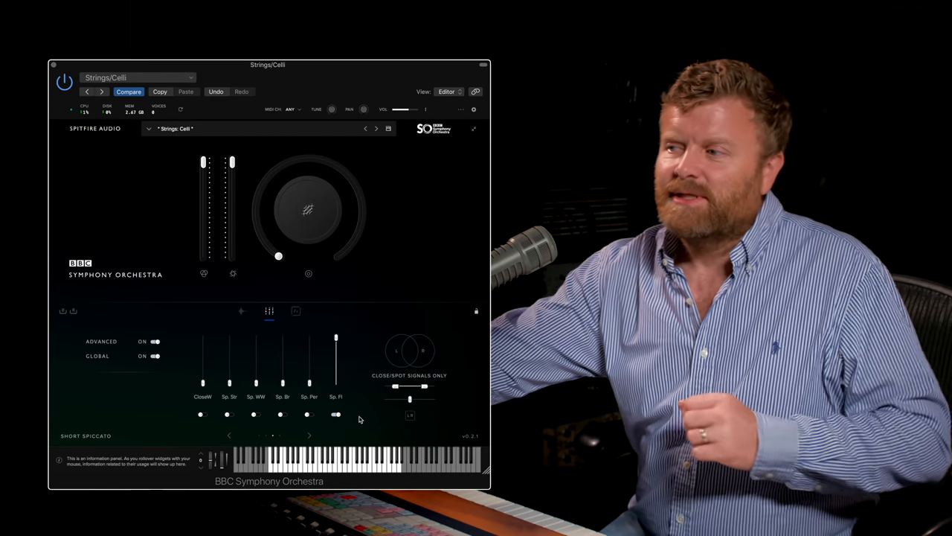
{"action": "left_click", "coordinate": [229, 435]}
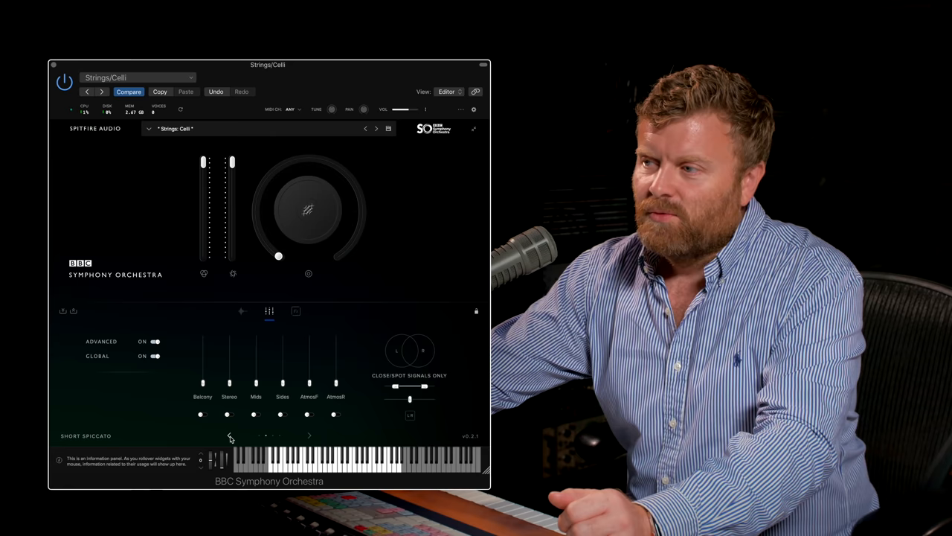
{"action": "left_click", "coordinate": [229, 435]}
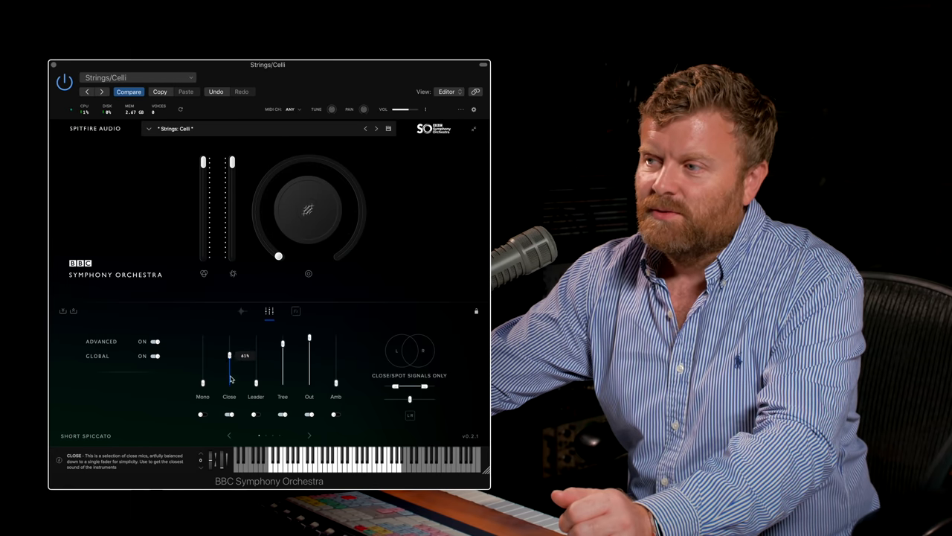
{"action": "left_click_drag", "start_coordinate": [229, 355], "coordinate": [229, 375]}
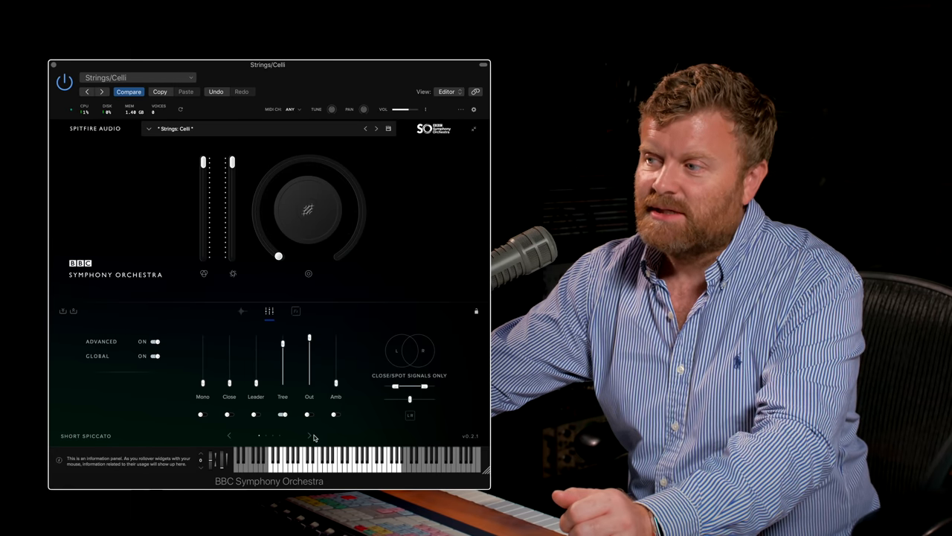
{"action": "left_click", "coordinate": [311, 435]}
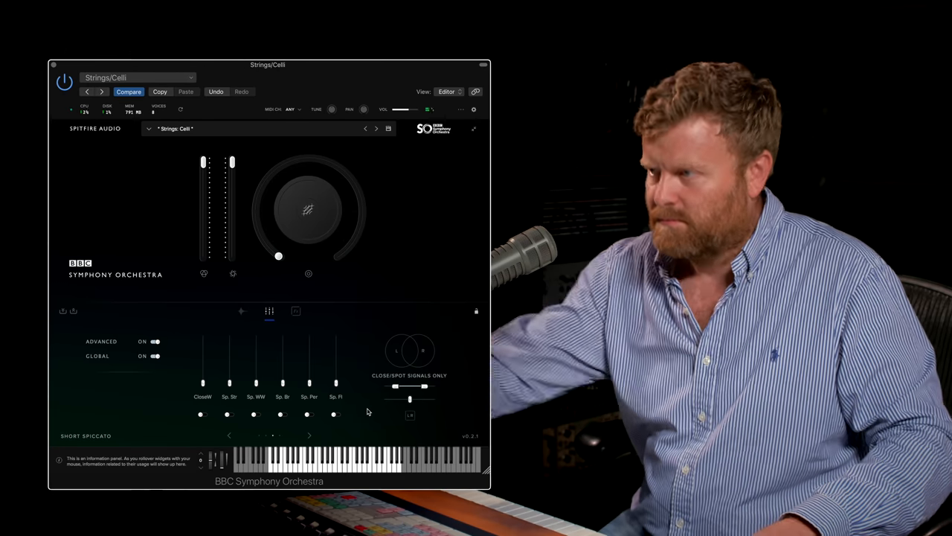
{"action": "left_click_drag", "start_coordinate": [335, 384], "coordinate": [336, 337]}
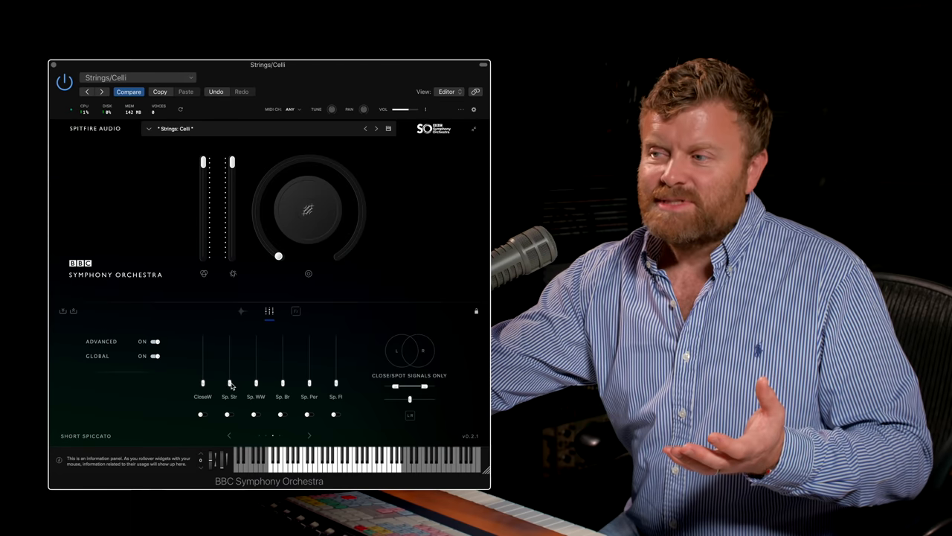
{"action": "left_click_drag", "start_coordinate": [229, 381], "coordinate": [229, 339]}
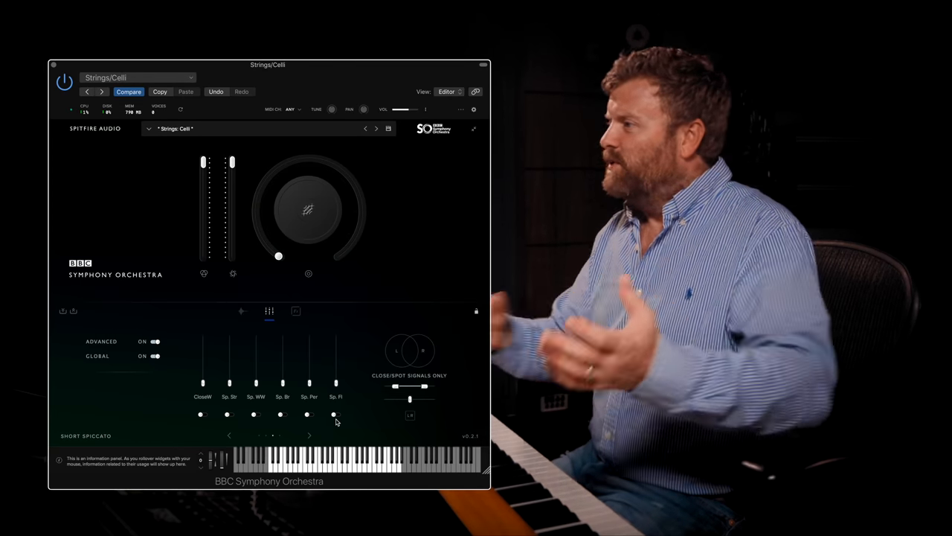
{"action": "mouse_move", "coordinate": [213, 240]}
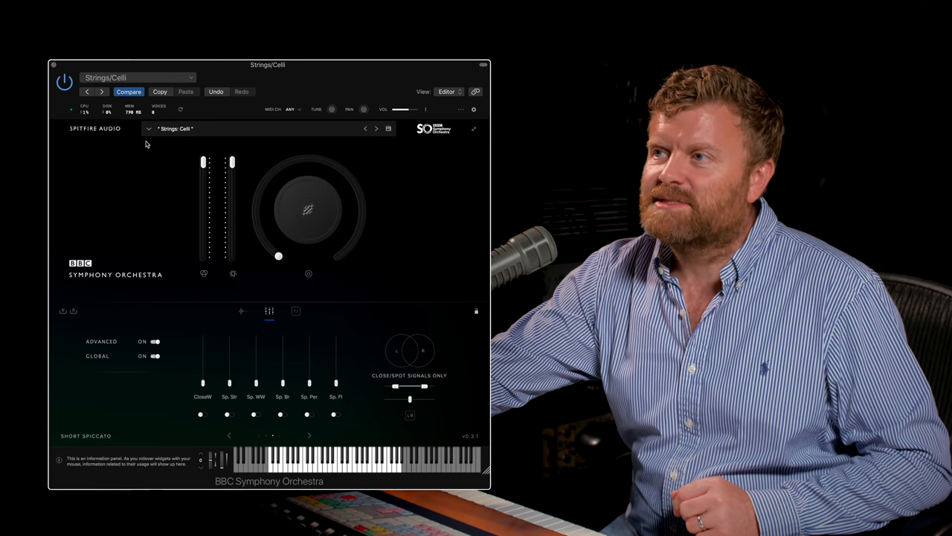
{"action": "mouse_move", "coordinate": [312, 407]}
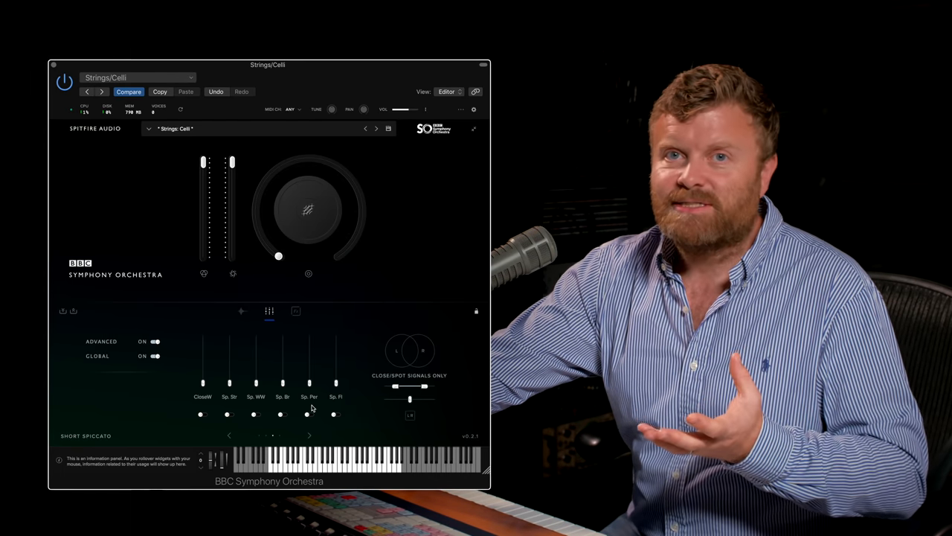
{"action": "mouse_move", "coordinate": [236, 306]}
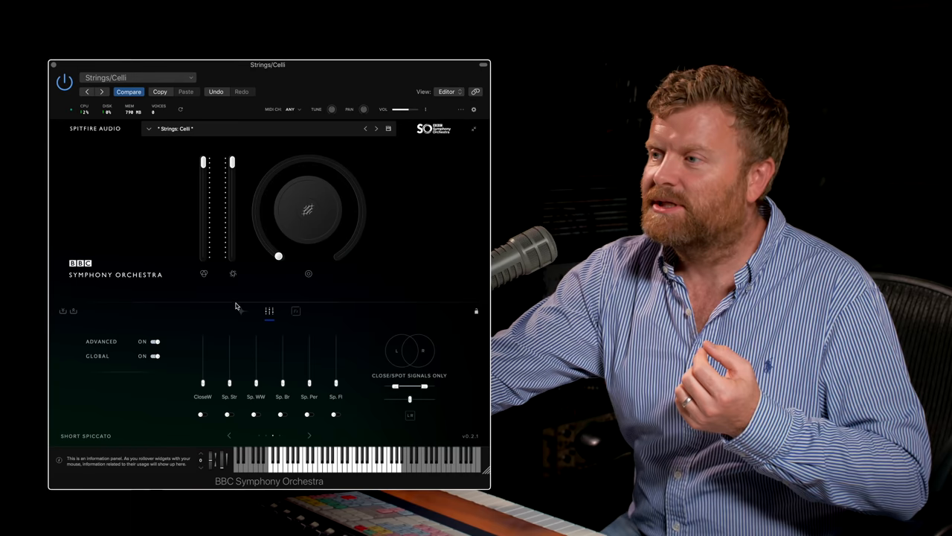
Show the celli articulation grid with spiccato and pizzicato highlighted.
{"action": "left_click", "coordinate": [242, 310]}
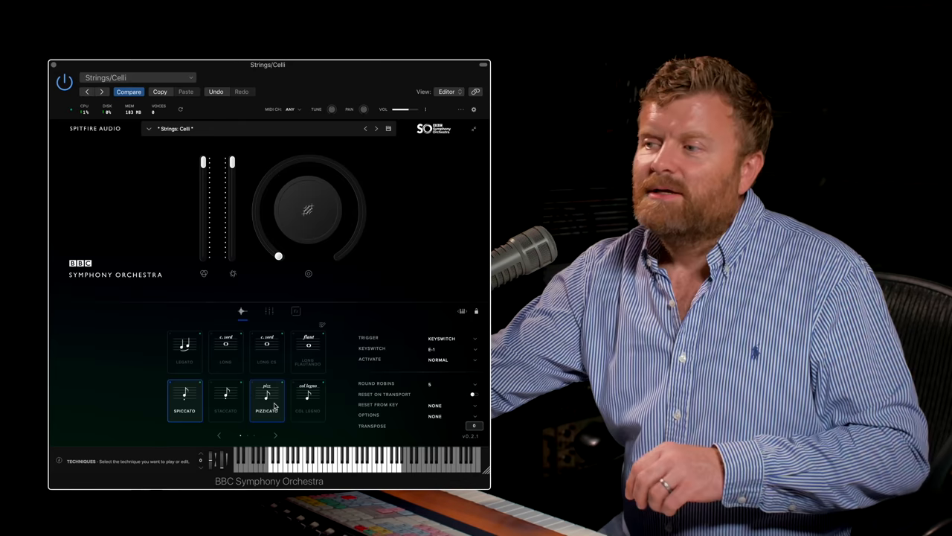
Switch the celli to Short Pizzicato and raise the CloseW signal to full.
{"action": "left_click", "coordinate": [270, 310]}
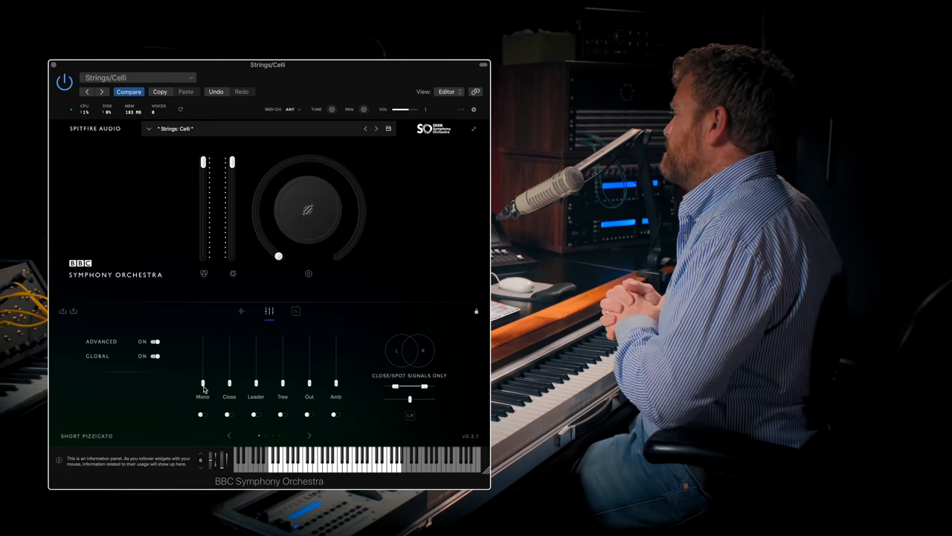
{"action": "left_click_drag", "start_coordinate": [203, 383], "coordinate": [203, 338]}
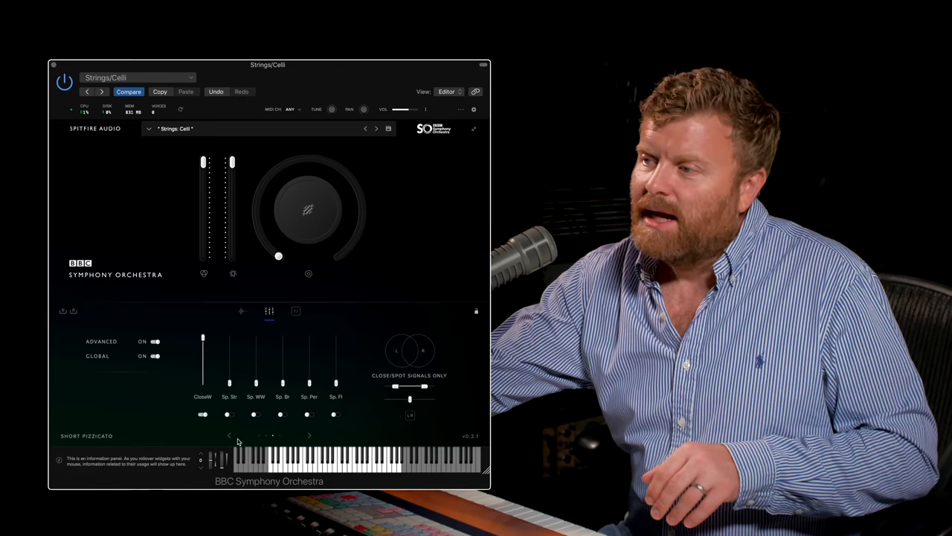
Unload the Long Flautando articulation, switch the celli to Long CS, and show its mix.
{"action": "left_click", "coordinate": [241, 311]}
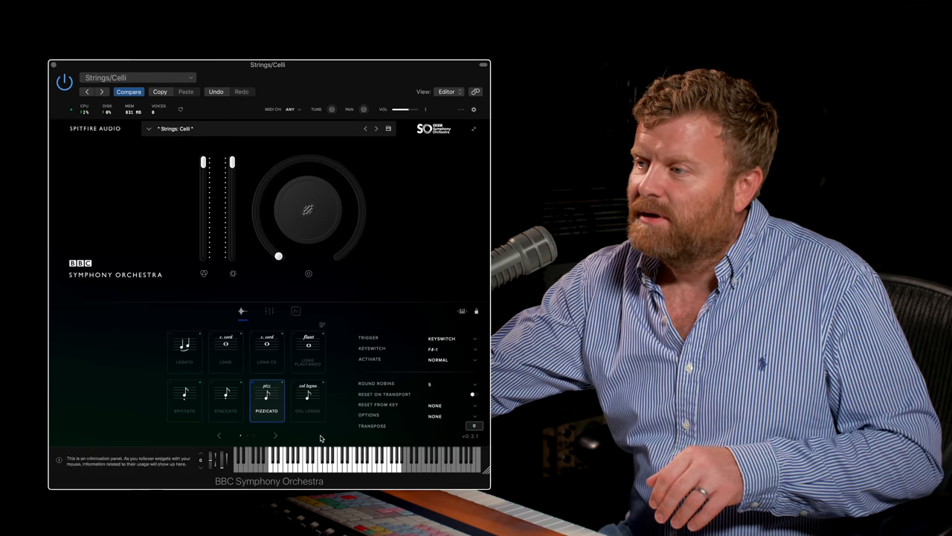
{"action": "left_click", "coordinate": [307, 351]}
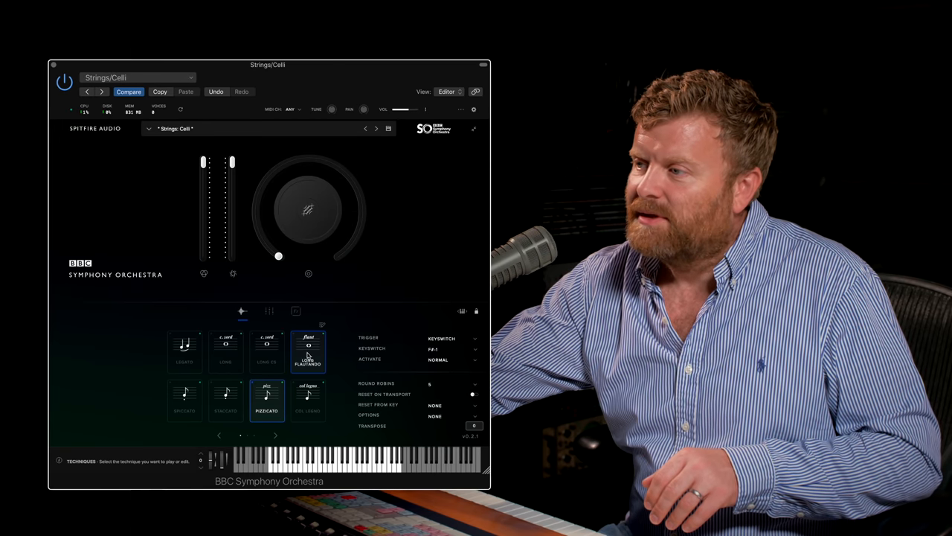
{"action": "left_click", "coordinate": [266, 351]}
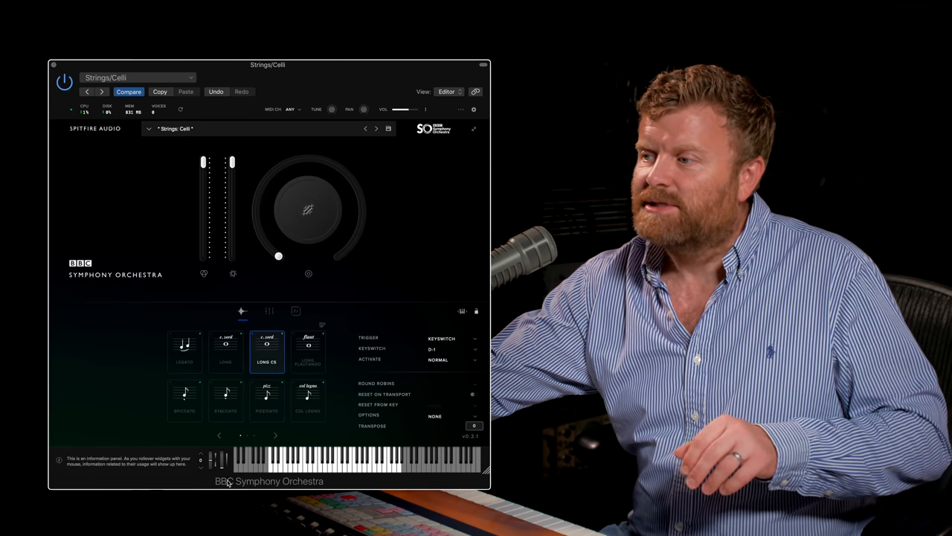
{"action": "left_click", "coordinate": [269, 310]}
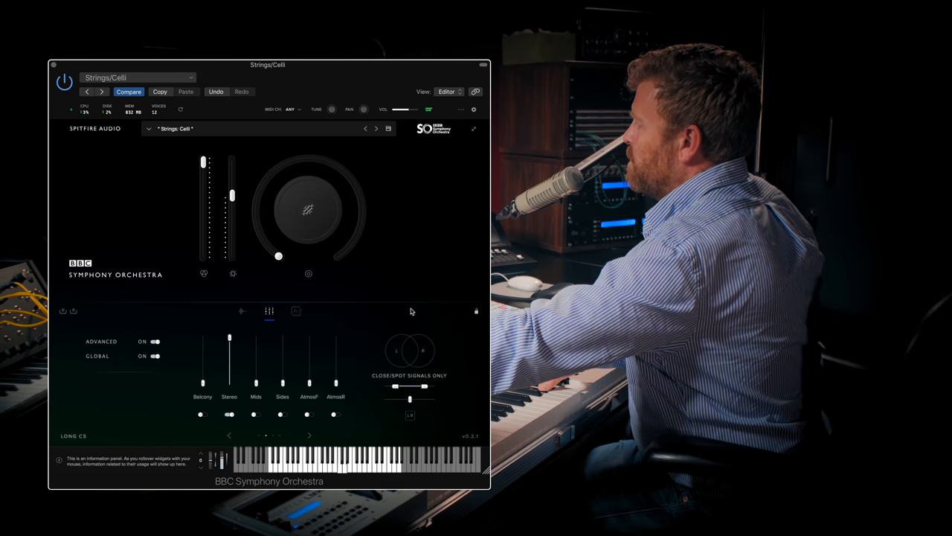
{"action": "mouse_move", "coordinate": [241, 400]}
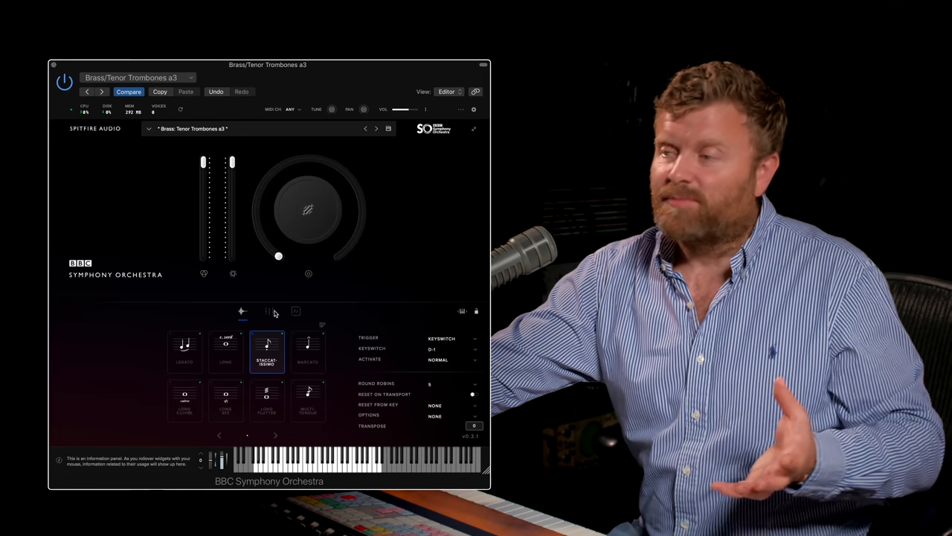
Open the trombones' mic mix and page to the Out mic signal.
{"action": "left_click", "coordinate": [270, 311]}
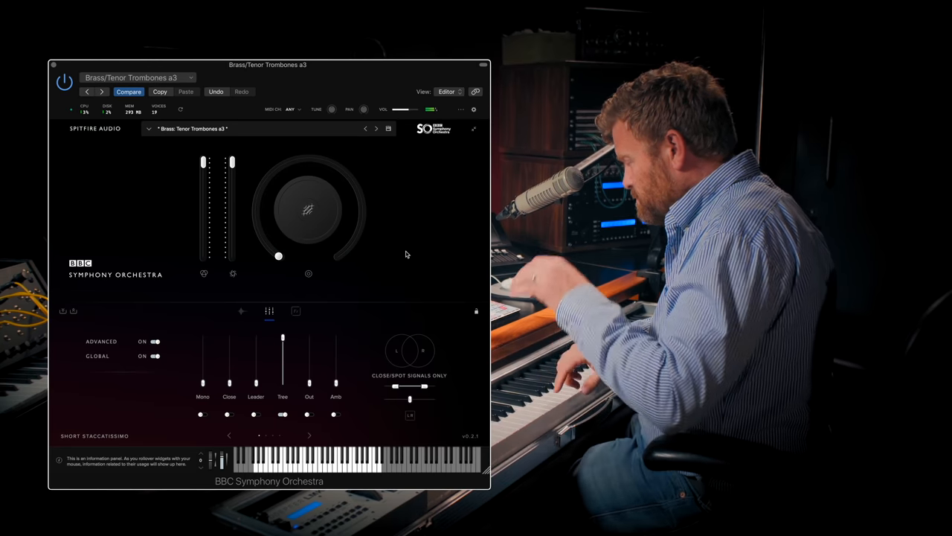
{"action": "left_click", "coordinate": [309, 435]}
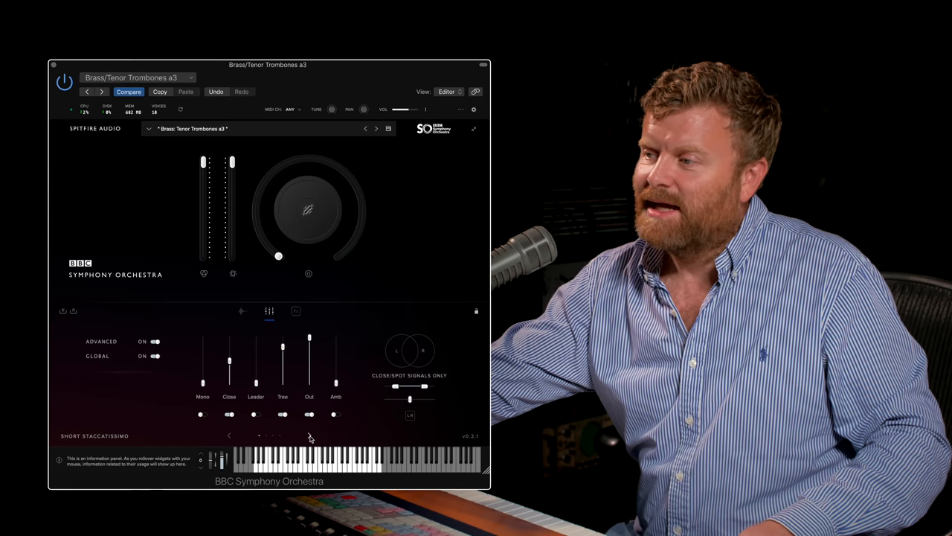
{"action": "left_click", "coordinate": [310, 435]}
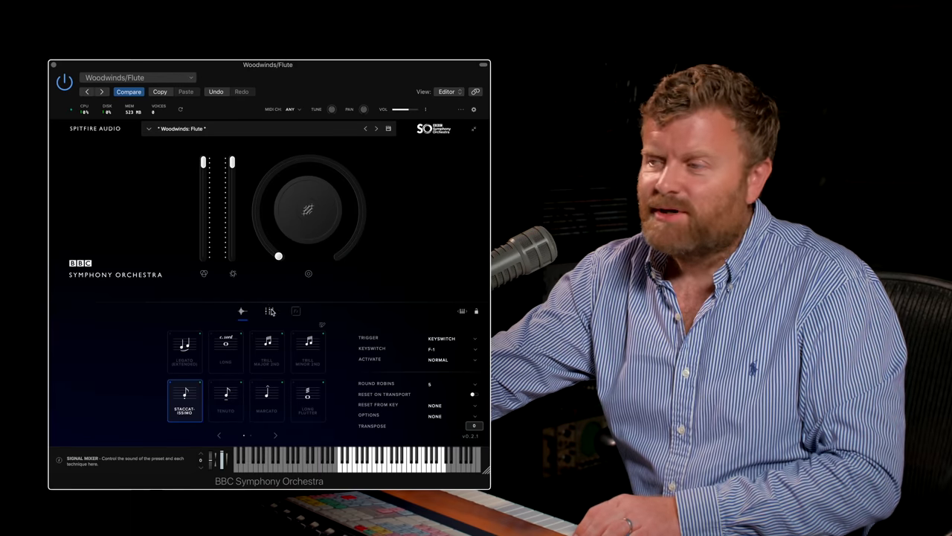
Open the flute's mic mix and raise the Mids signal to full.
{"action": "left_click", "coordinate": [269, 311]}
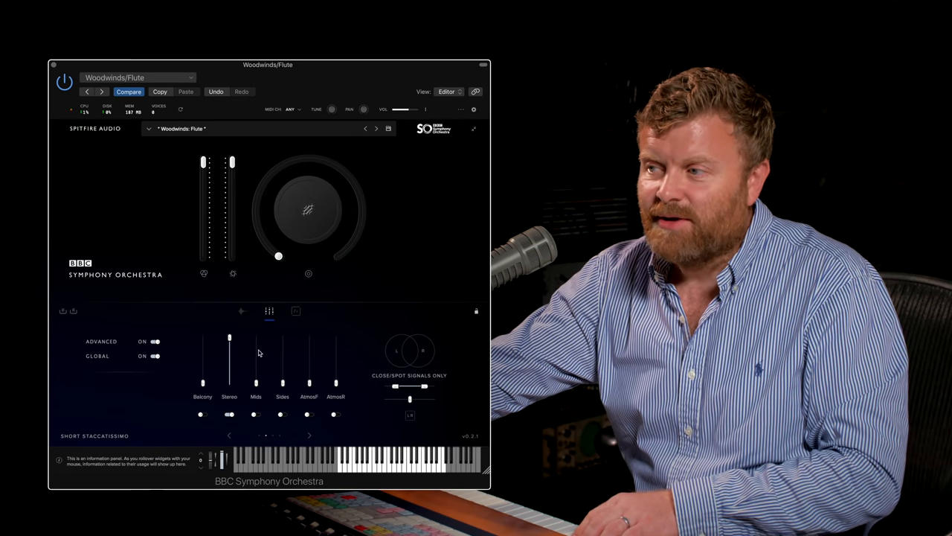
{"action": "mouse_move", "coordinate": [263, 358]}
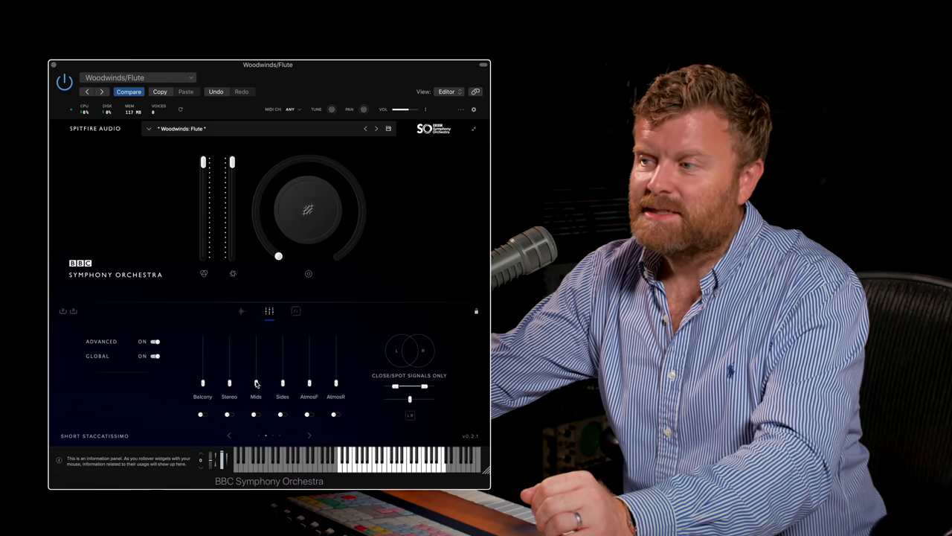
{"action": "left_click_drag", "start_coordinate": [256, 383], "coordinate": [256, 339]}
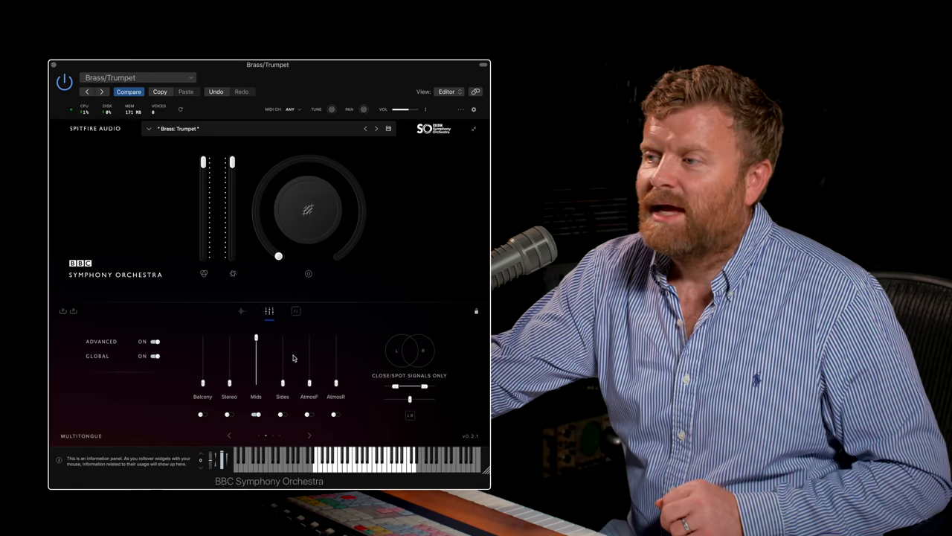
Select the trumpet's Multitongue articulation, adjust the dynamics dial, and show its mic mix.
{"action": "left_click", "coordinate": [241, 311]}
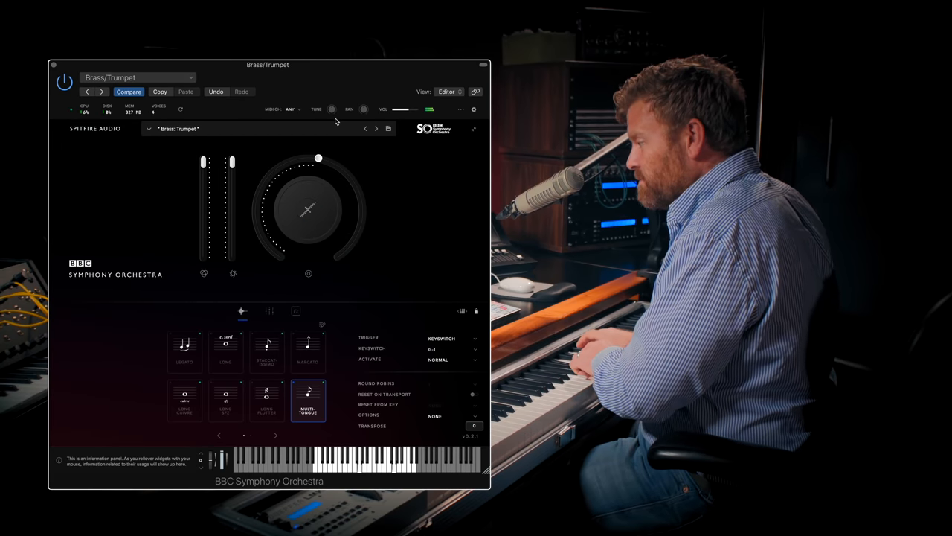
{"action": "left_click_drag", "start_coordinate": [319, 158], "coordinate": [336, 257]}
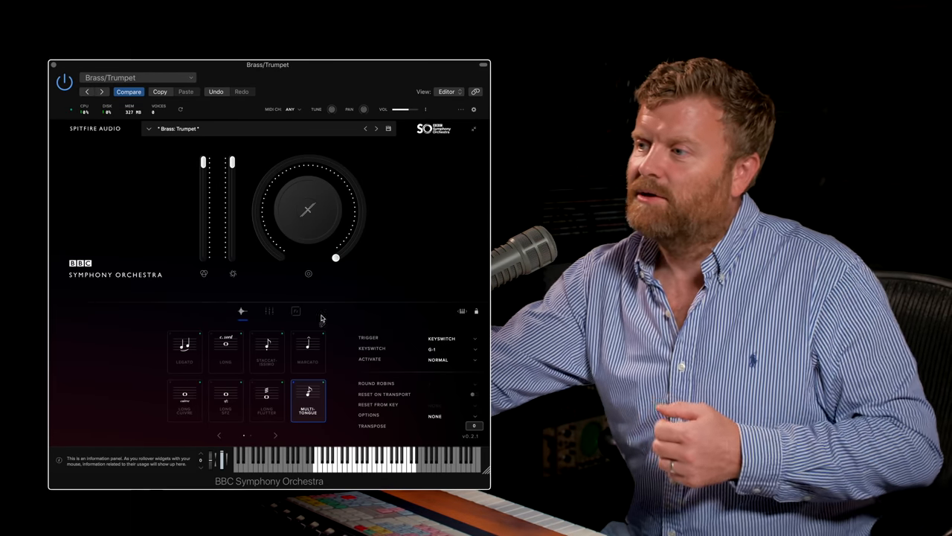
{"action": "left_click", "coordinate": [270, 311]}
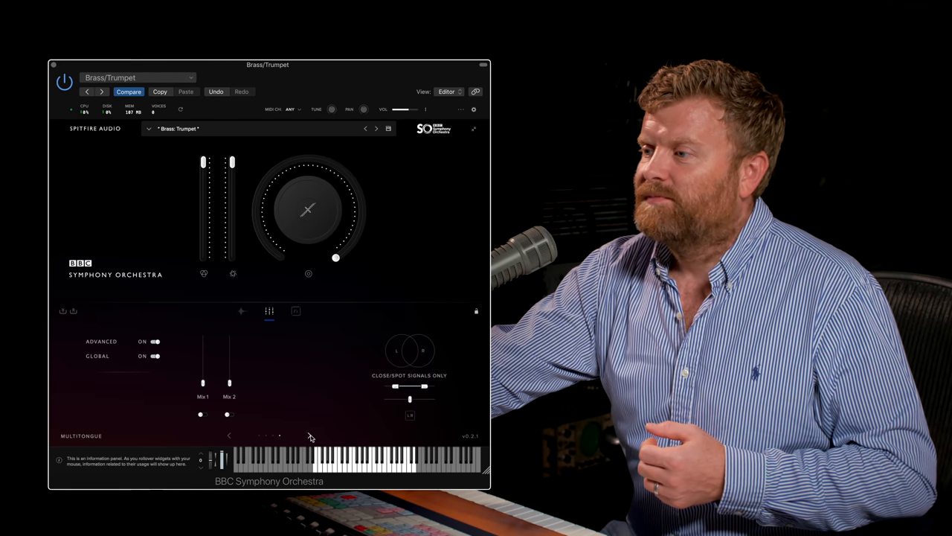
Raise the trumpet's Mix 2 signal and adjust the Sp. Str spot mic level.
{"action": "left_click_drag", "start_coordinate": [202, 384], "coordinate": [202, 339]}
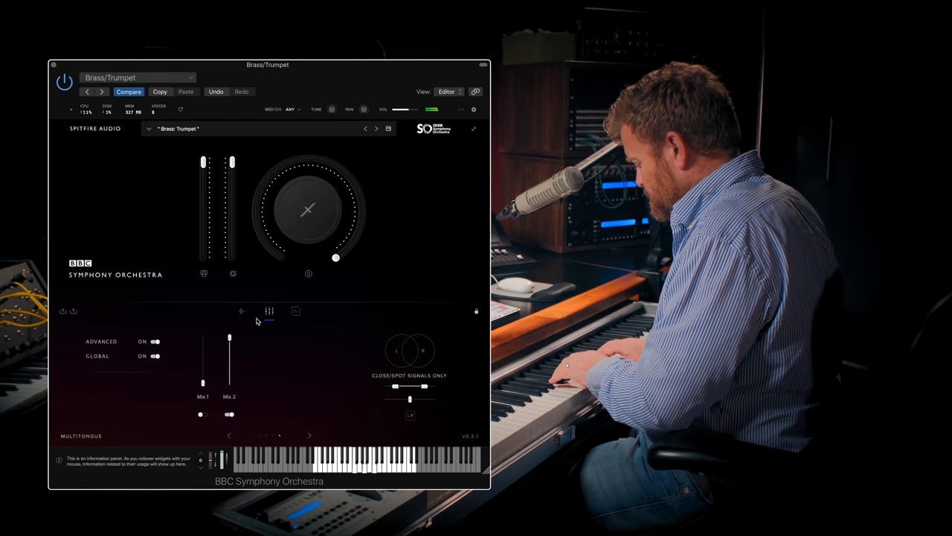
{"action": "left_click", "coordinate": [309, 435]}
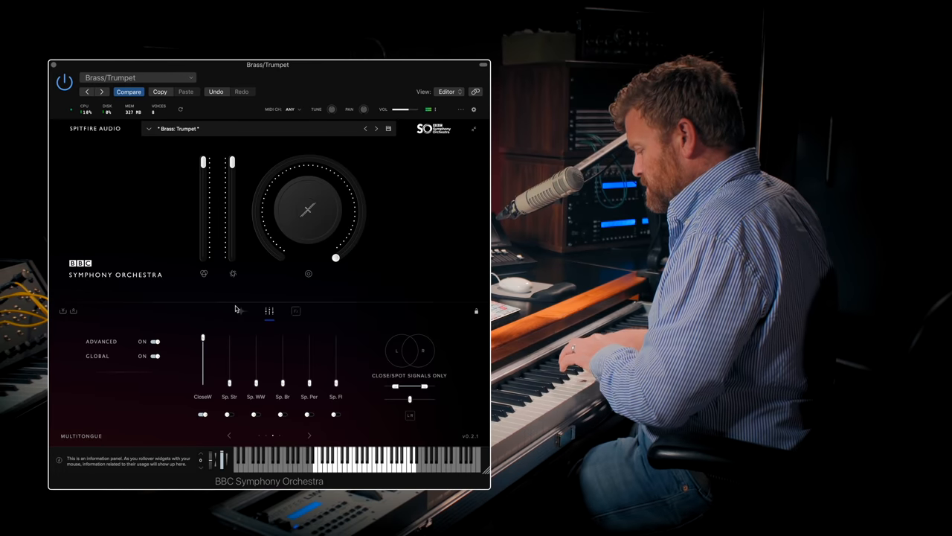
{"action": "left_click", "coordinate": [309, 435]}
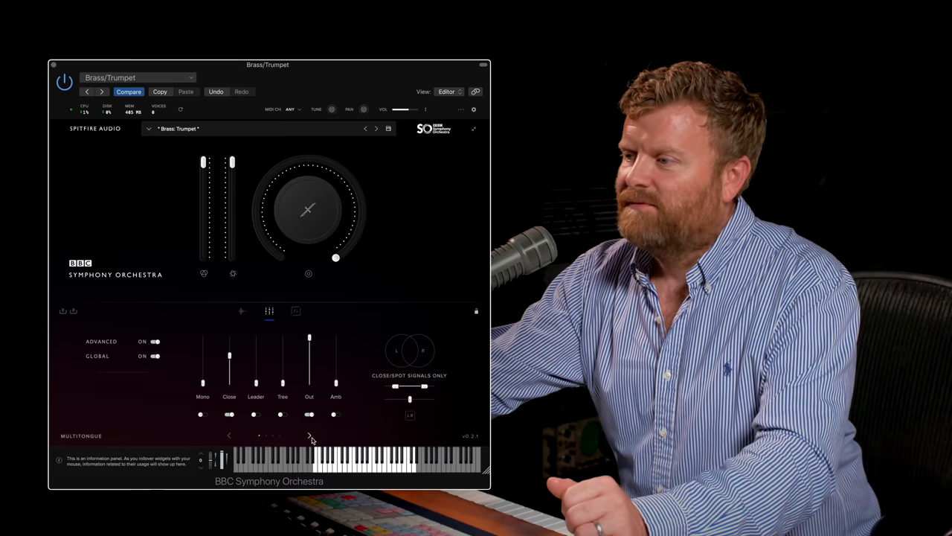
{"action": "left_click", "coordinate": [309, 435]}
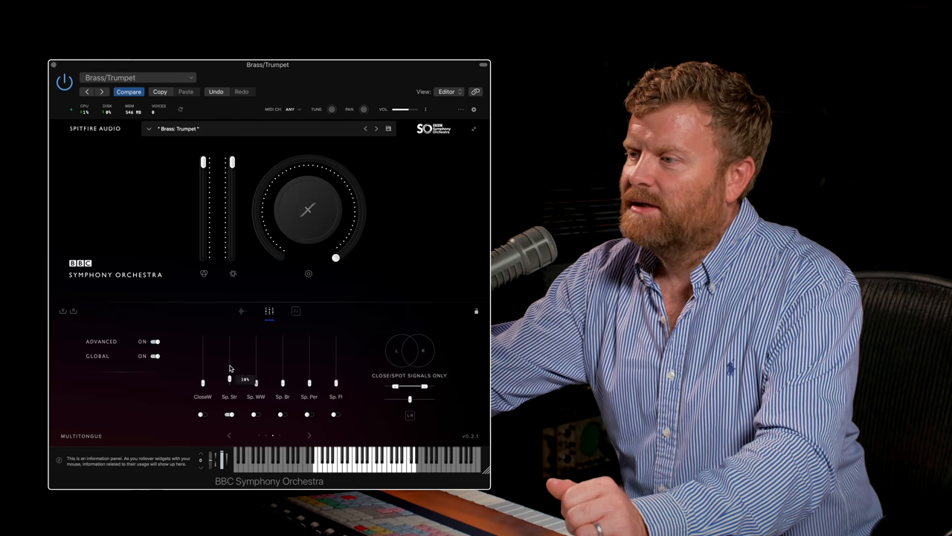
{"action": "left_click_drag", "start_coordinate": [256, 377], "coordinate": [256, 347]}
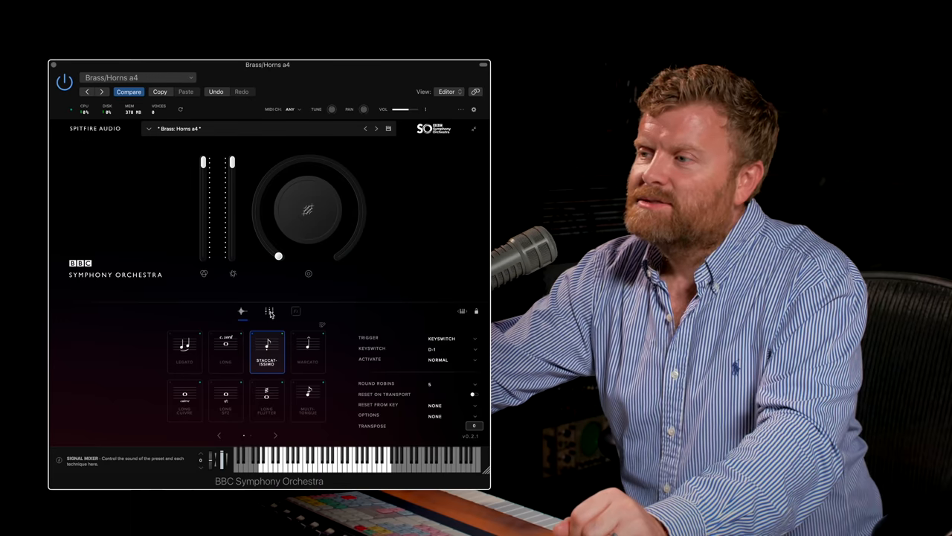
Open the Horns a4 Short Staccatissimo mixer and raise two spill faders, including Sp. Fl, to full.
{"action": "left_click", "coordinate": [270, 311]}
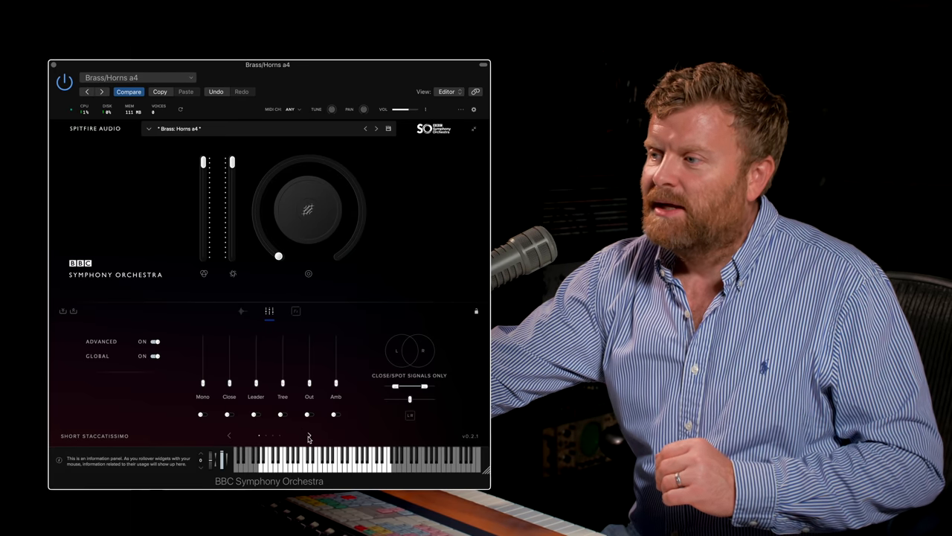
{"action": "left_click_drag", "start_coordinate": [309, 383], "coordinate": [308, 337]}
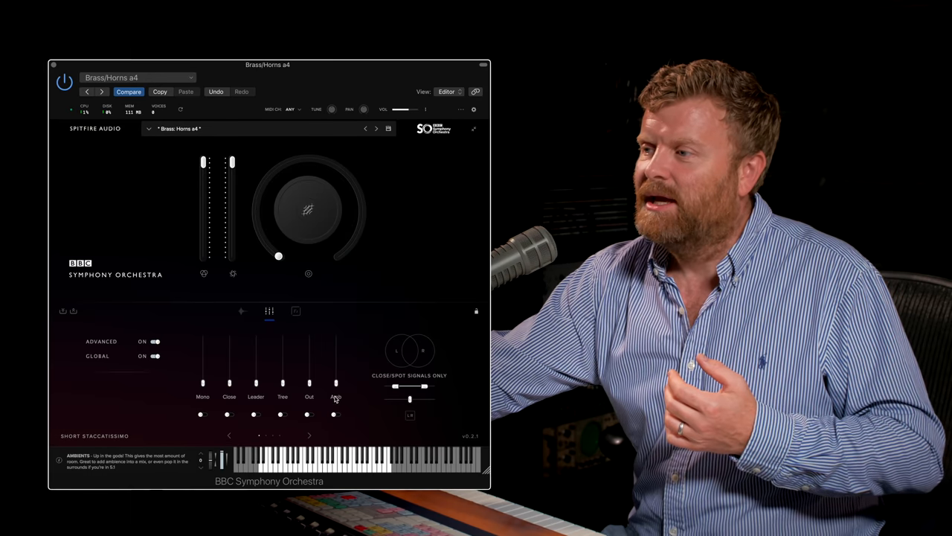
{"action": "left_click_drag", "start_coordinate": [335, 383], "coordinate": [336, 336]}
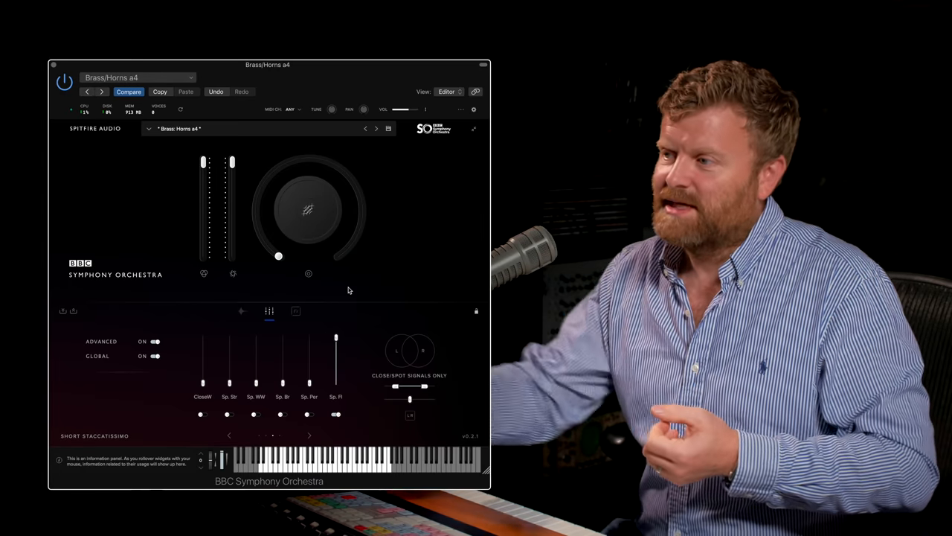
{"action": "mouse_move", "coordinate": [297, 374]}
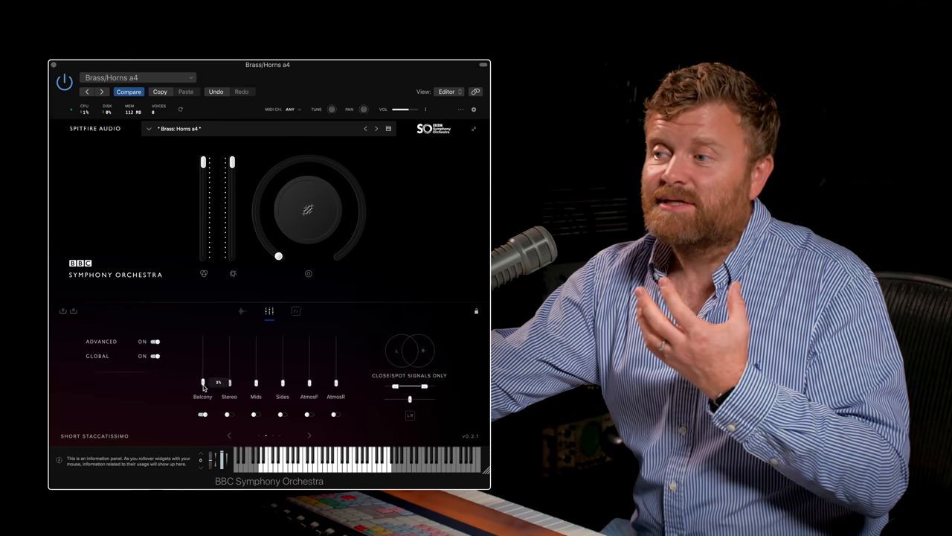
Raise the Horns a4 Balcony and Close mic faders slightly, then page through the mixer.
{"action": "left_click_drag", "start_coordinate": [203, 383], "coordinate": [203, 336]}
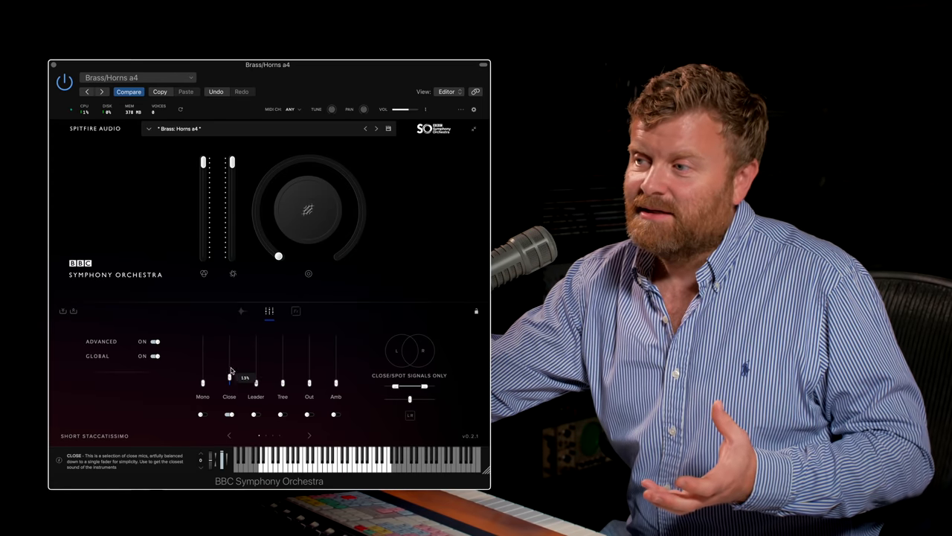
{"action": "left_click_drag", "start_coordinate": [255, 383], "coordinate": [282, 344]}
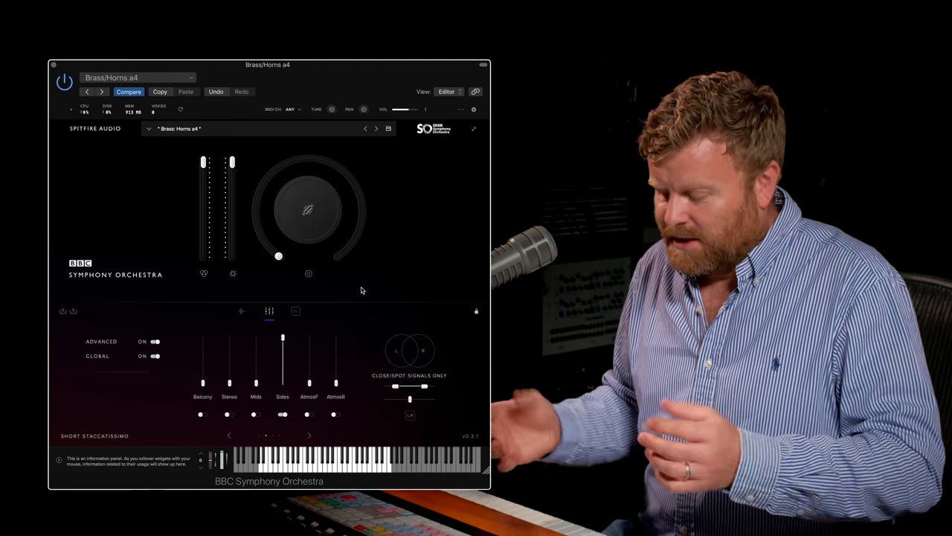
{"action": "left_click", "coordinate": [229, 436]}
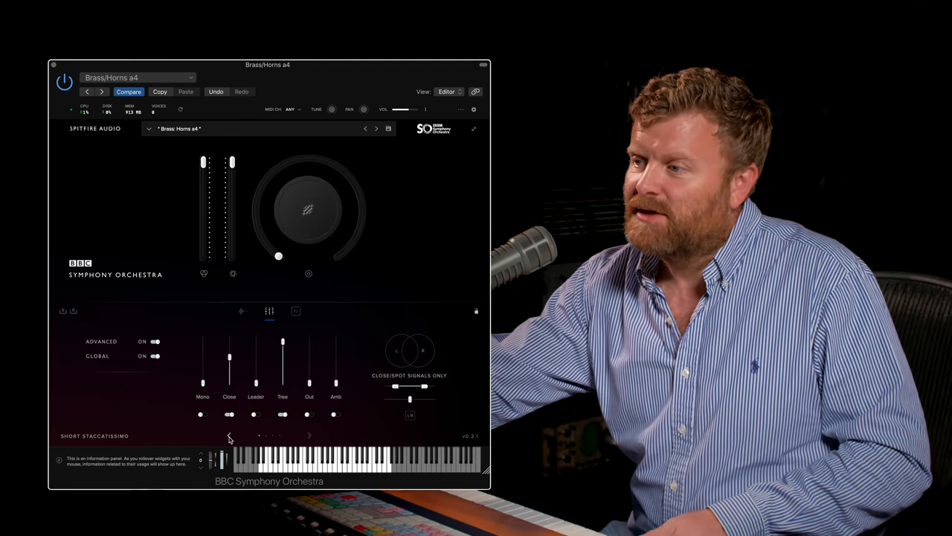
Pull the horns' Close mic down and back up, then page to the next faders.
{"action": "left_click_drag", "start_coordinate": [283, 364], "coordinate": [282, 342]}
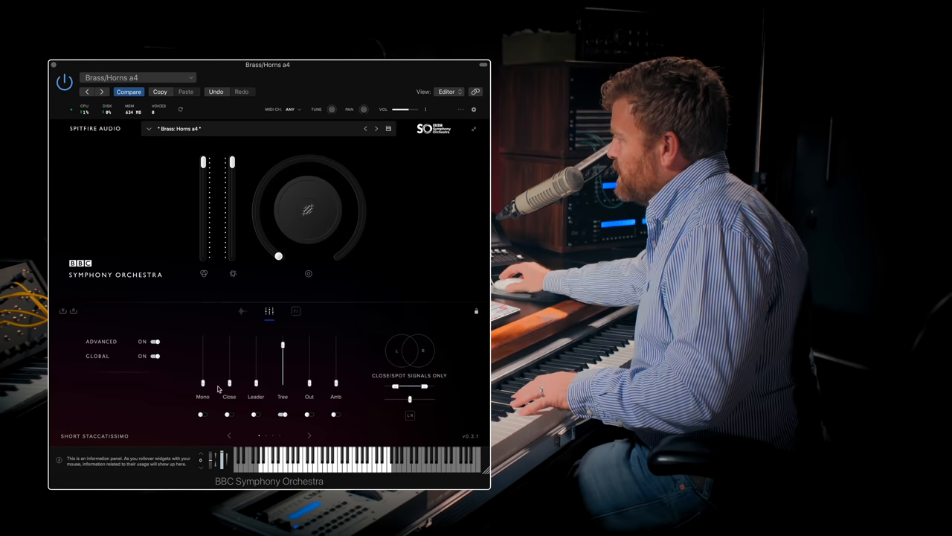
{"action": "left_click_drag", "start_coordinate": [229, 381], "coordinate": [229, 367]}
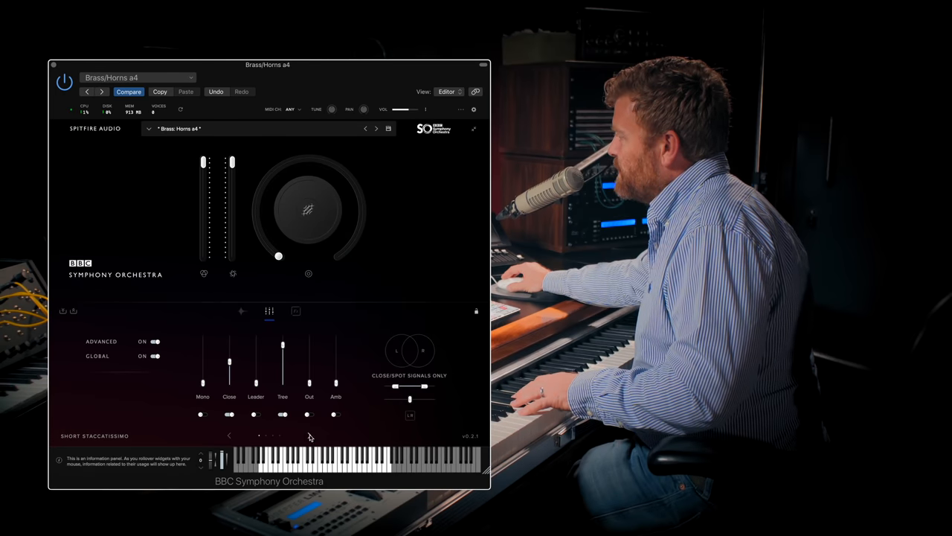
{"action": "left_click", "coordinate": [309, 435]}
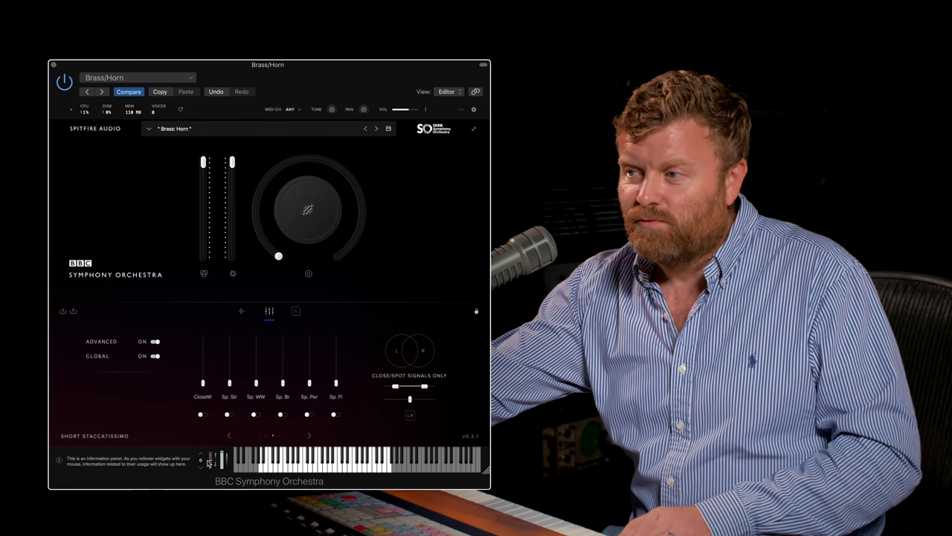
Page through the solo Horn's mixer until the Mix 1 and Mix 2 blends appear.
{"action": "left_click", "coordinate": [229, 435]}
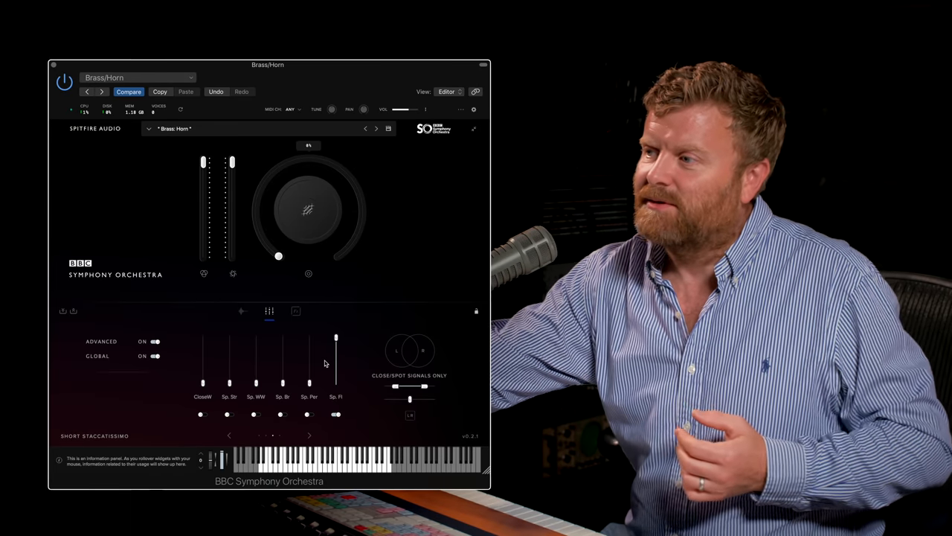
{"action": "left_click", "coordinate": [229, 435]}
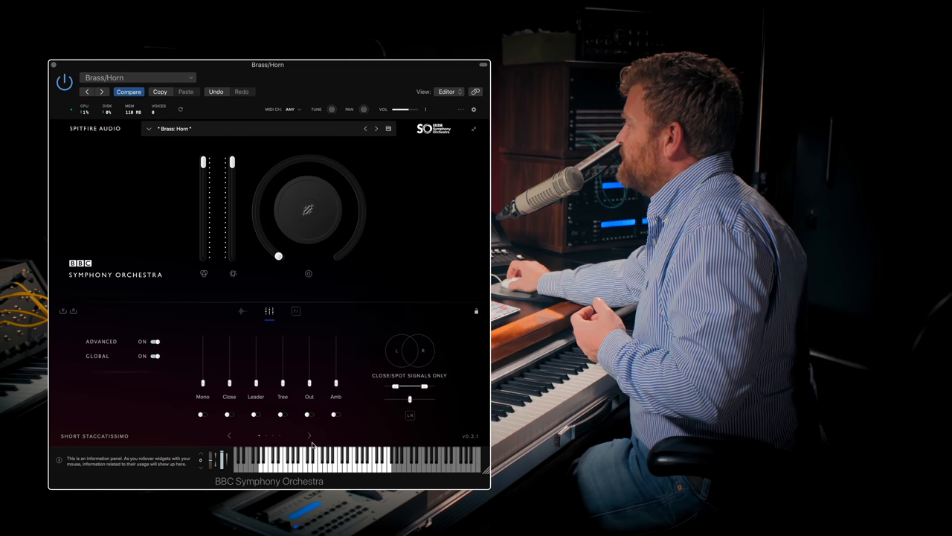
{"action": "left_click", "coordinate": [310, 435]}
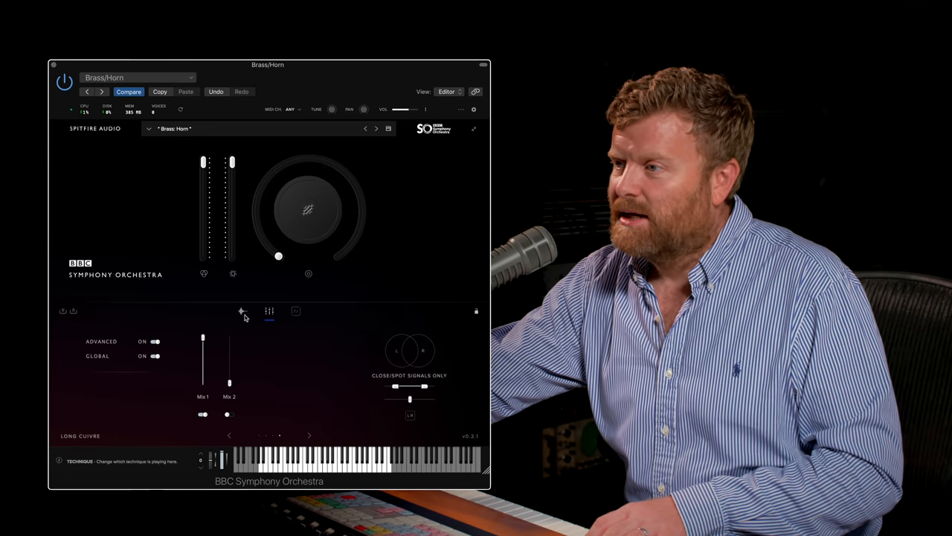
Audition horn articulations, switching between Techniques and Mixer tabs to check each mix.
{"action": "left_click", "coordinate": [241, 311]}
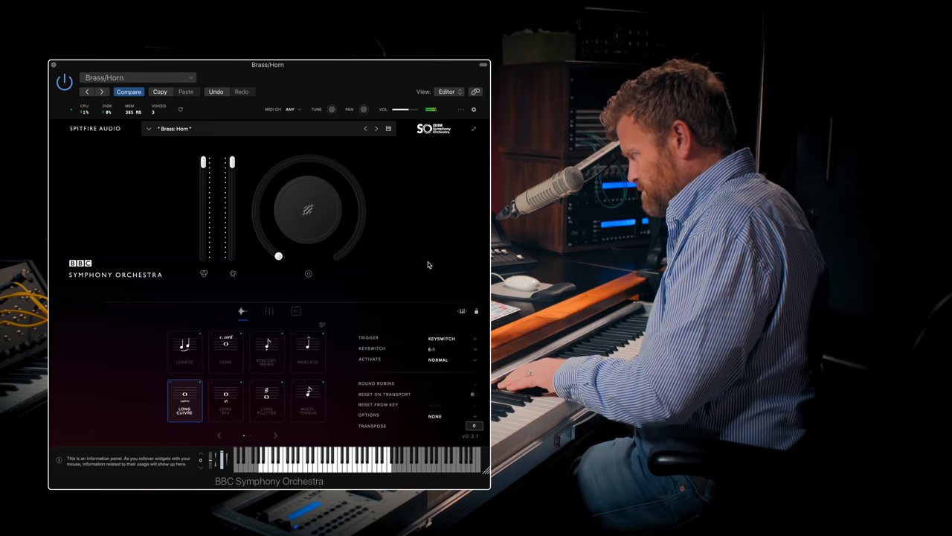
{"action": "mouse_move", "coordinate": [395, 298]}
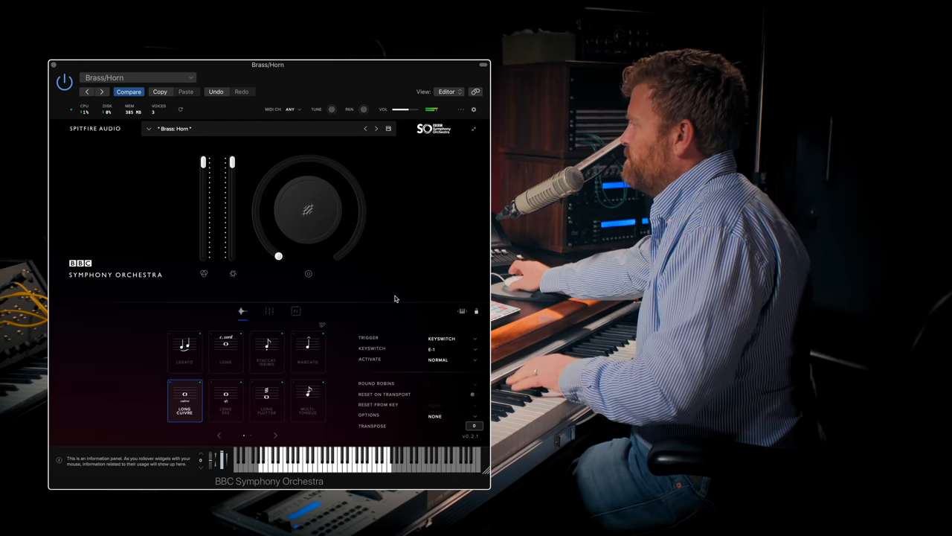
{"action": "left_click", "coordinate": [307, 351]}
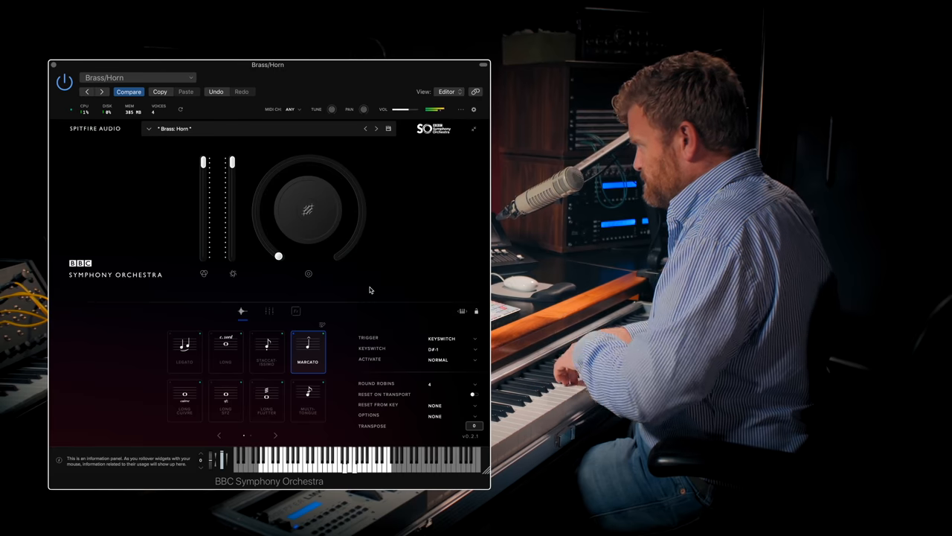
{"action": "left_click", "coordinate": [270, 310]}
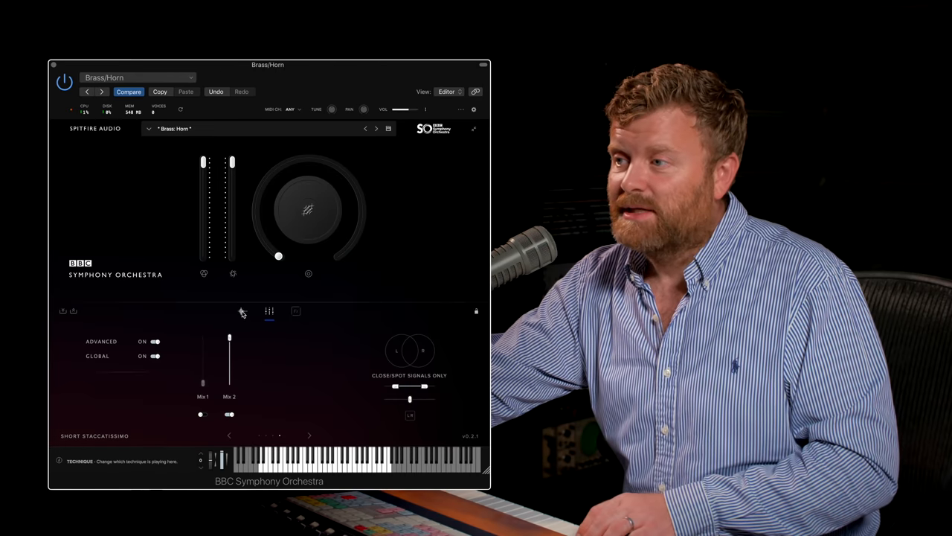
{"action": "left_click", "coordinate": [241, 311]}
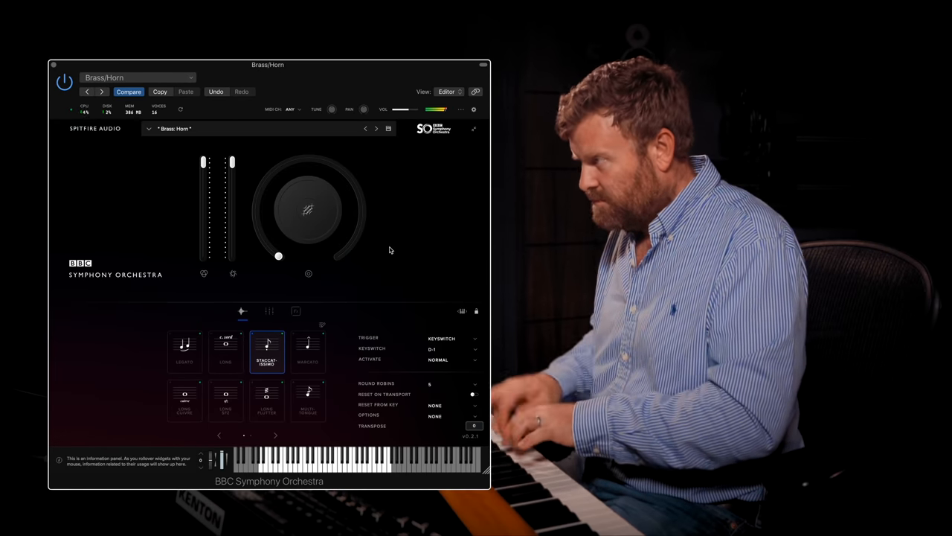
{"action": "left_click", "coordinate": [308, 399]}
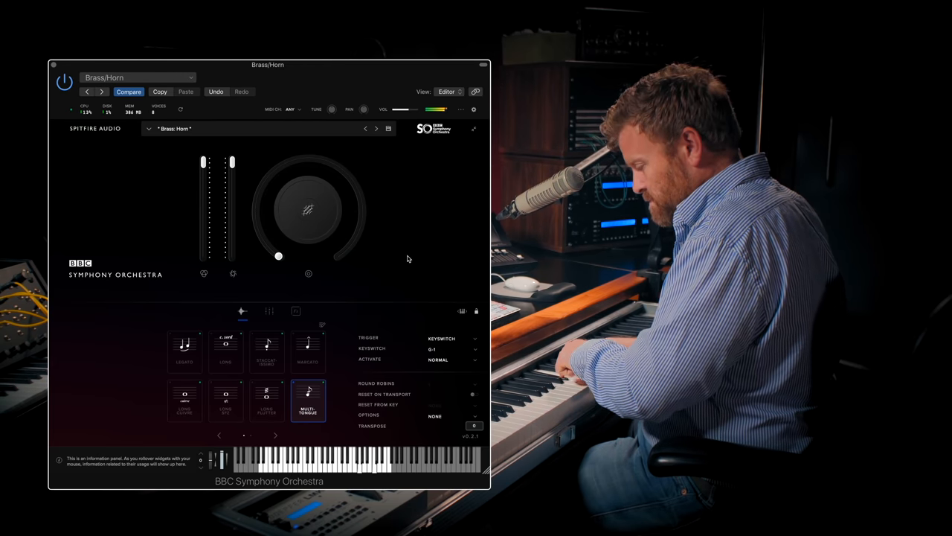
{"action": "left_click", "coordinate": [270, 310]}
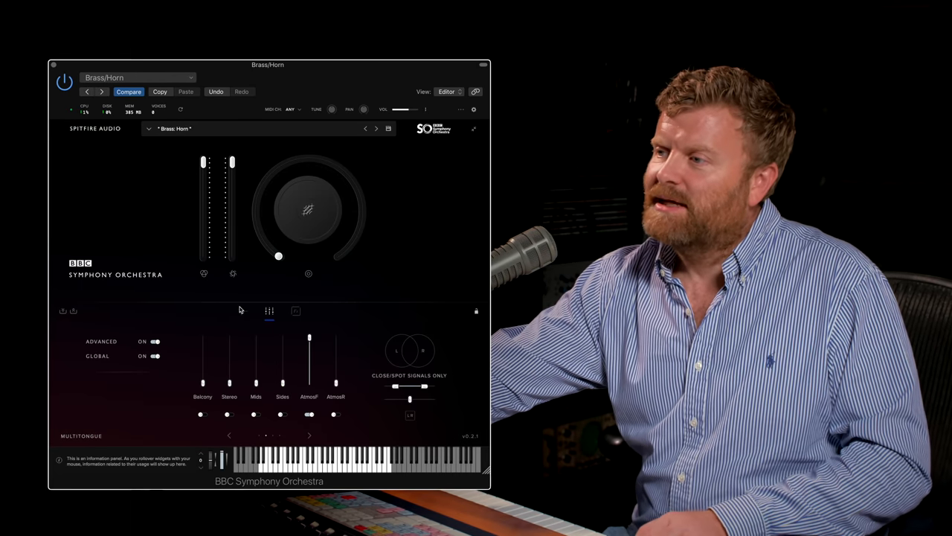
{"action": "left_click", "coordinate": [241, 311]}
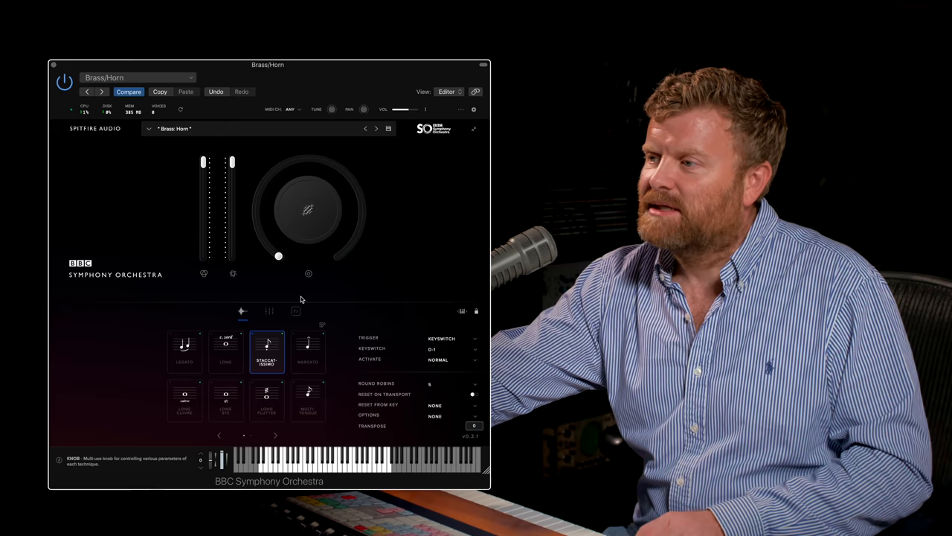
{"action": "left_click", "coordinate": [268, 311]}
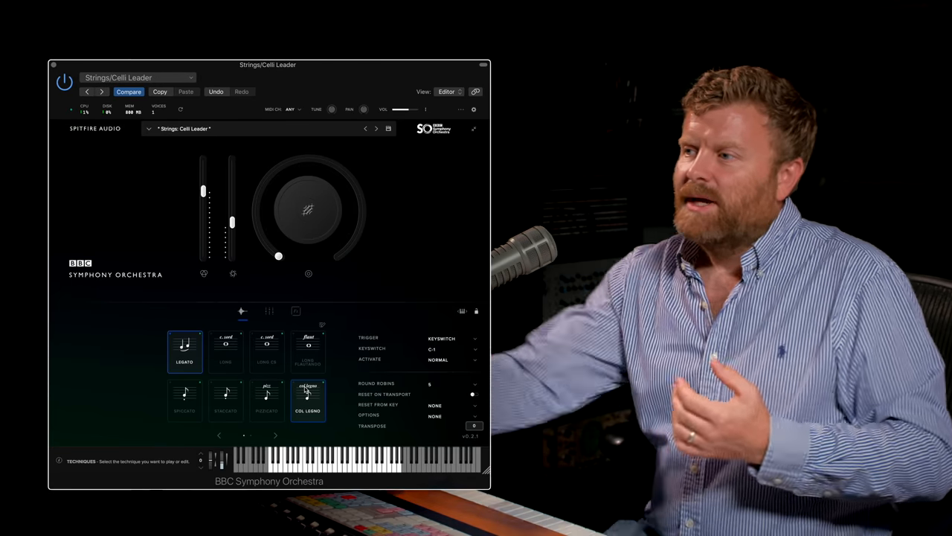
Raise the Celli Leader's Sp. Str and Sp. Br spot mic faders.
{"action": "left_click", "coordinate": [268, 310]}
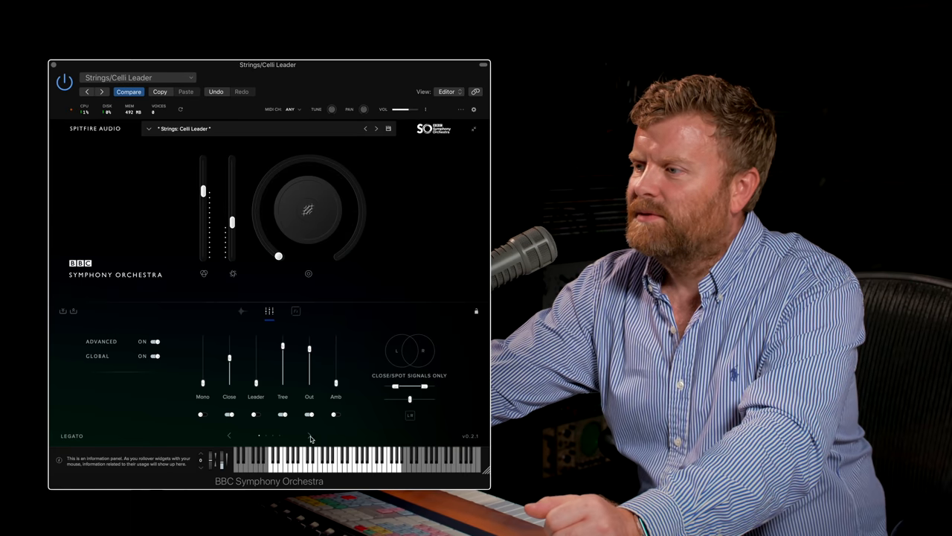
{"action": "left_click", "coordinate": [310, 435]}
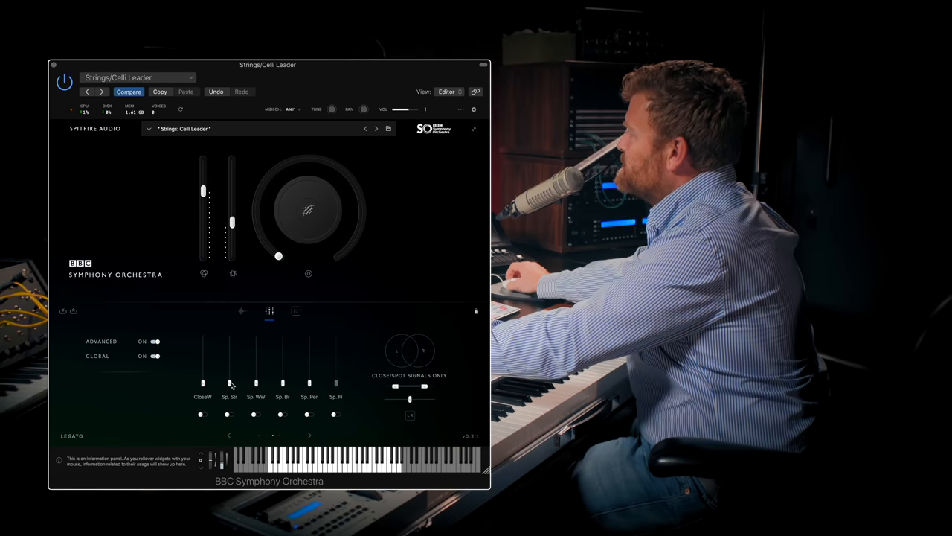
{"action": "left_click_drag", "start_coordinate": [229, 383], "coordinate": [229, 338]}
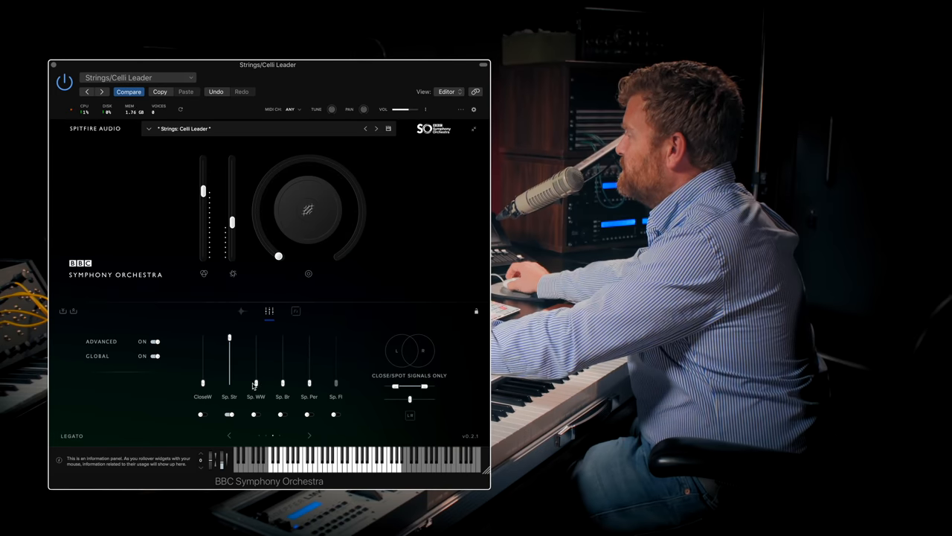
{"action": "left_click_drag", "start_coordinate": [283, 383], "coordinate": [282, 339]}
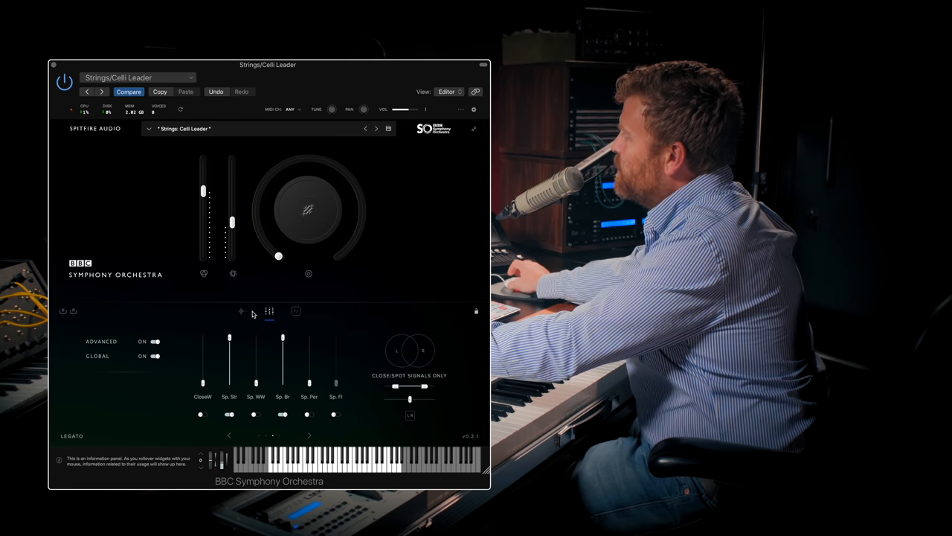
{"action": "left_click", "coordinate": [241, 311]}
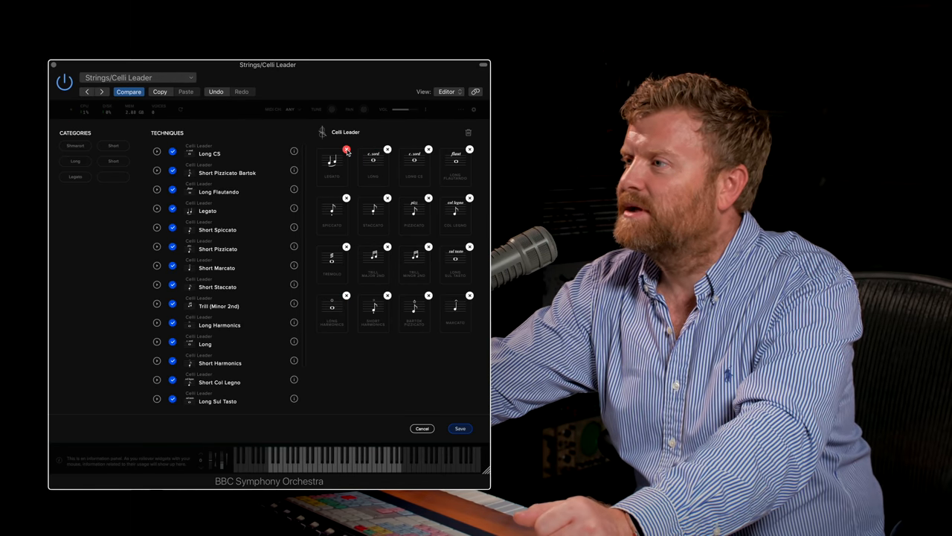
Remove Celli Leader technique tiles, including Legato and long harmonics.
{"action": "left_click", "coordinate": [346, 149]}
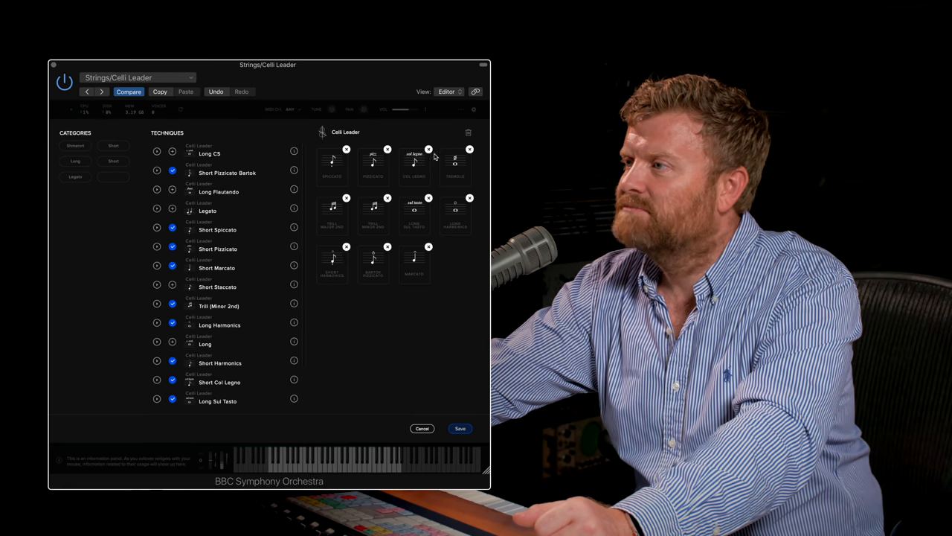
{"action": "mouse_move", "coordinate": [470, 199]}
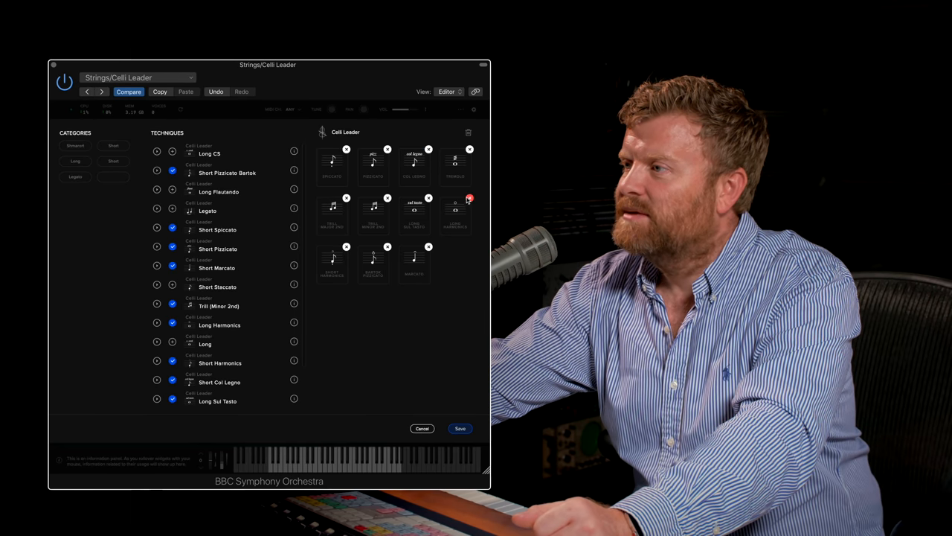
{"action": "left_click", "coordinate": [469, 198]}
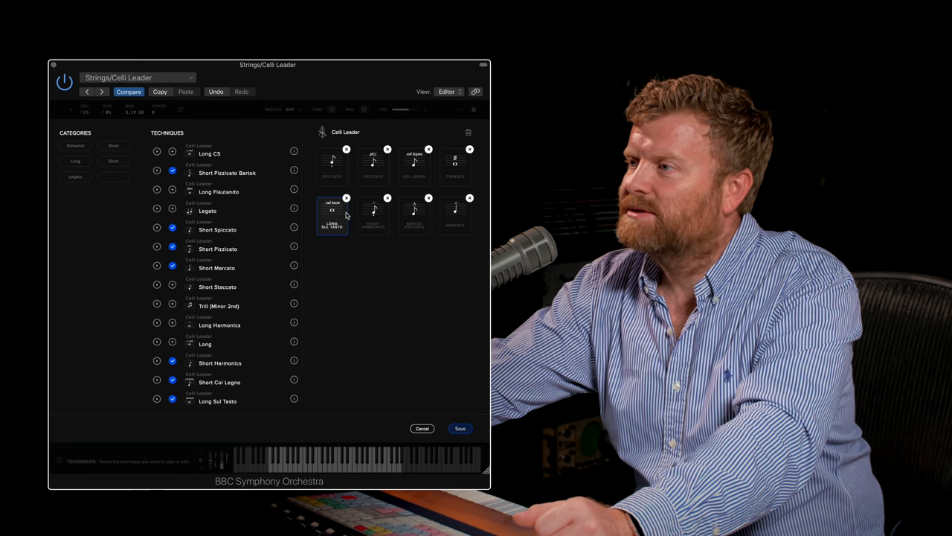
{"action": "left_click", "coordinate": [469, 198]}
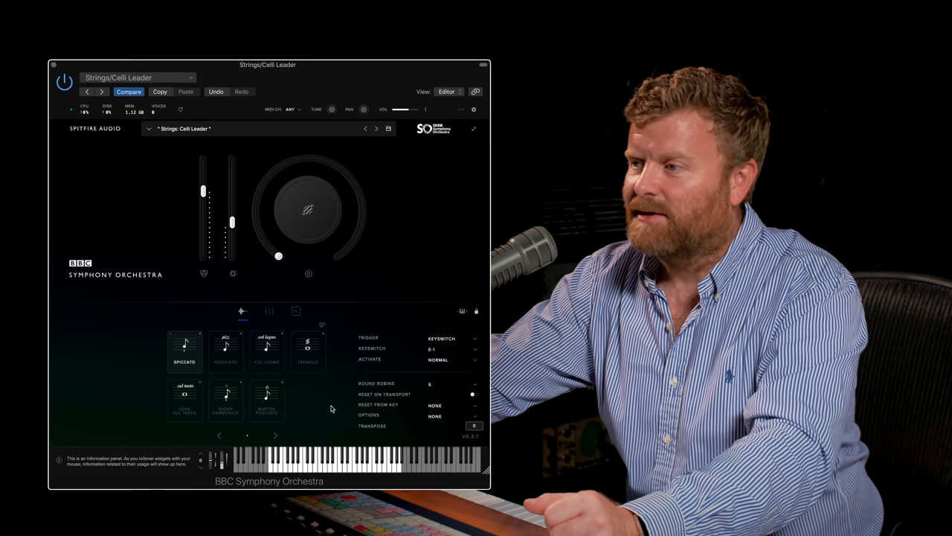
Play the celli's pizzicato, Bartok pizzicato, short harmonics and long sul tasto articulations.
{"action": "left_click", "coordinate": [269, 310]}
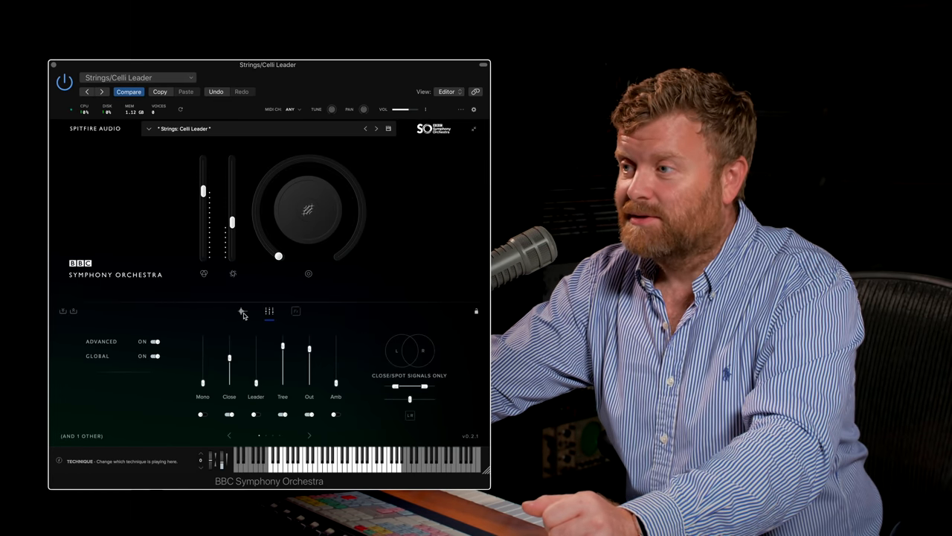
{"action": "left_click", "coordinate": [241, 311]}
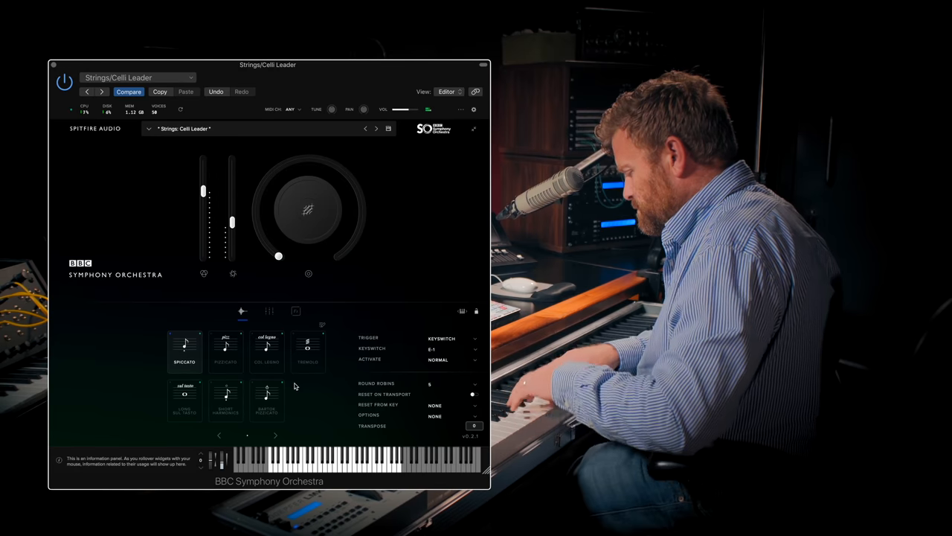
{"action": "left_click", "coordinate": [225, 350]}
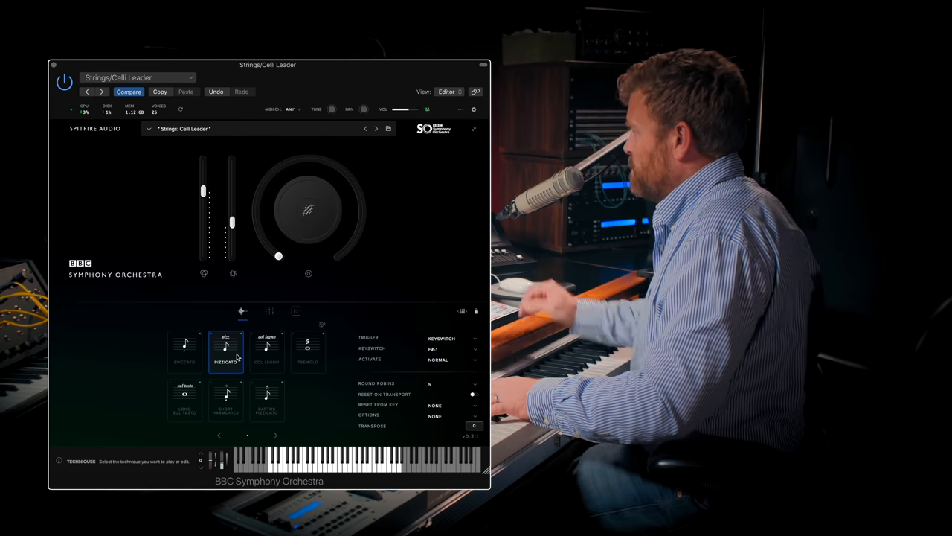
{"action": "left_click", "coordinate": [267, 400]}
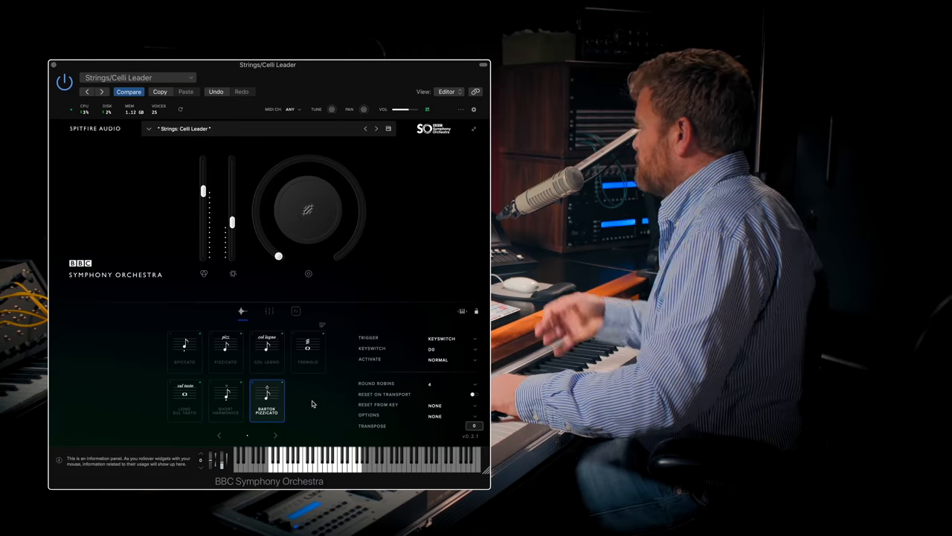
{"action": "left_click", "coordinate": [226, 400]}
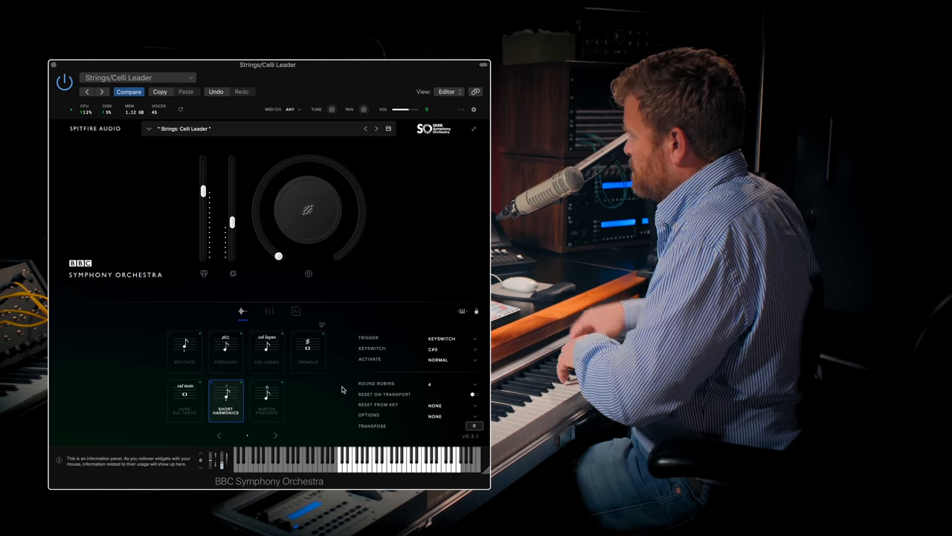
{"action": "left_click", "coordinate": [184, 400]}
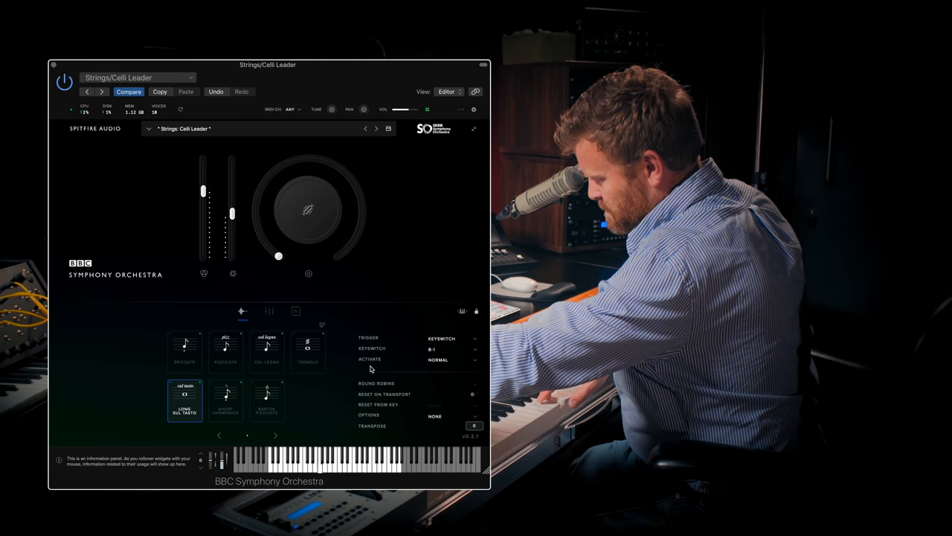
{"action": "left_click", "coordinate": [307, 350]}
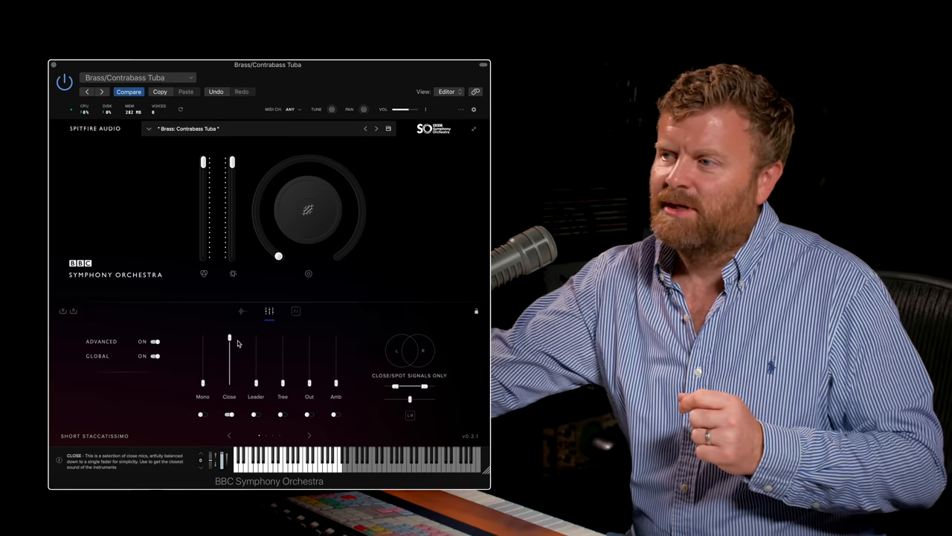
Push the tuba's Close mic to full, then pull it down to silence.
{"action": "left_click_drag", "start_coordinate": [229, 339], "coordinate": [229, 336]}
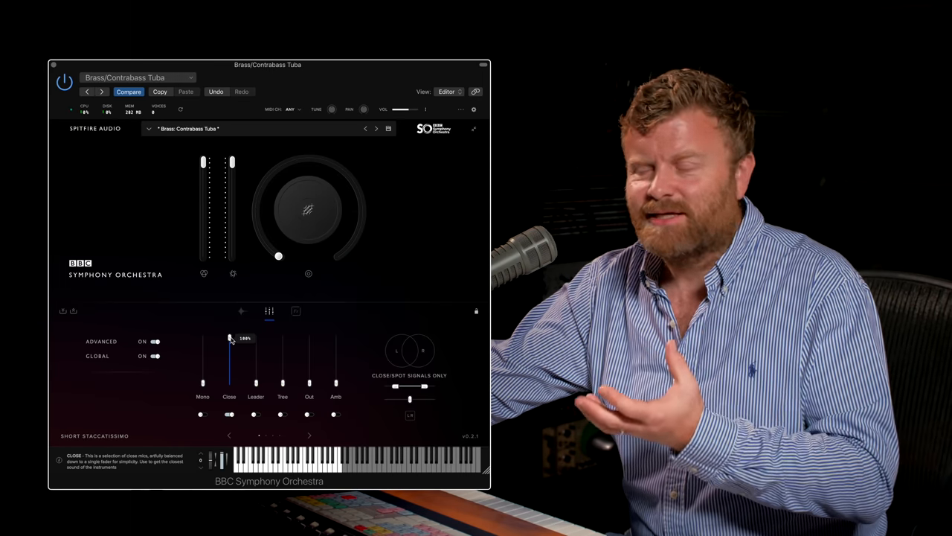
{"action": "left_click_drag", "start_coordinate": [229, 338], "coordinate": [229, 343]}
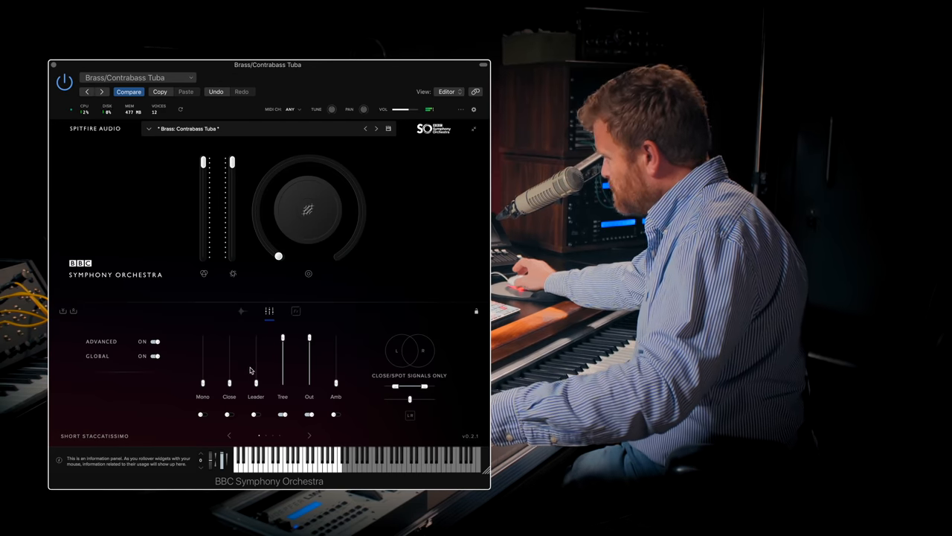
{"action": "left_click_drag", "start_coordinate": [229, 338], "coordinate": [229, 353]}
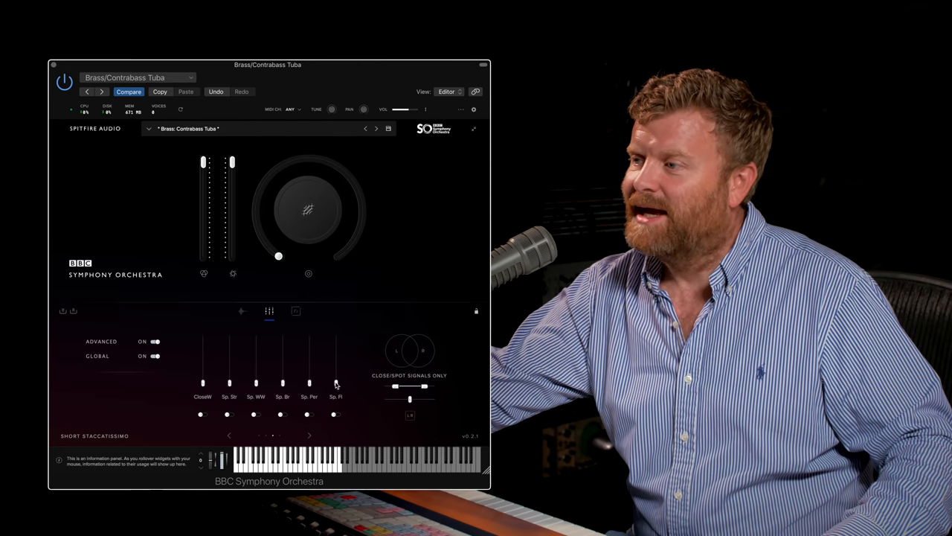
Raise the tuba's strings and woodwind spill mic faders.
{"action": "left_click_drag", "start_coordinate": [229, 383], "coordinate": [256, 341]}
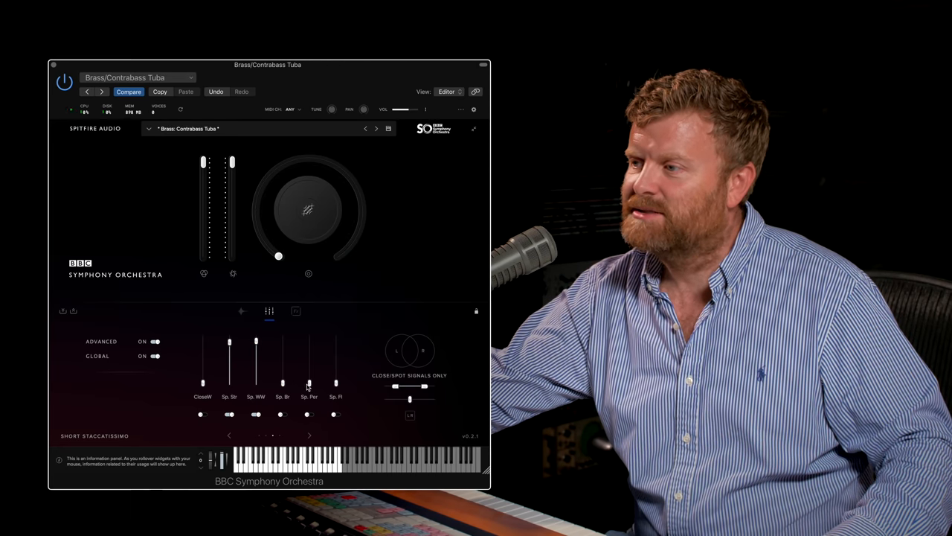
{"action": "left_click_drag", "start_coordinate": [283, 383], "coordinate": [283, 342]}
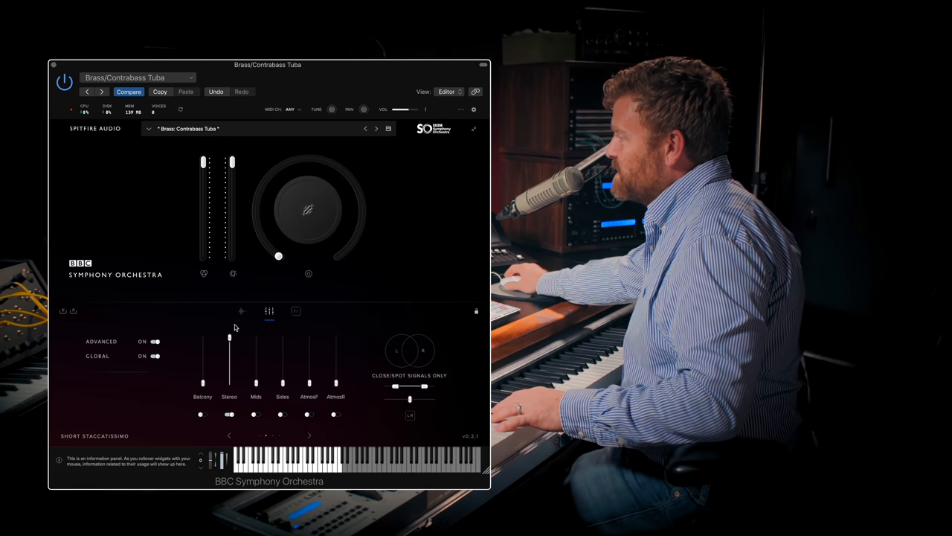
{"action": "mouse_move", "coordinate": [235, 357]}
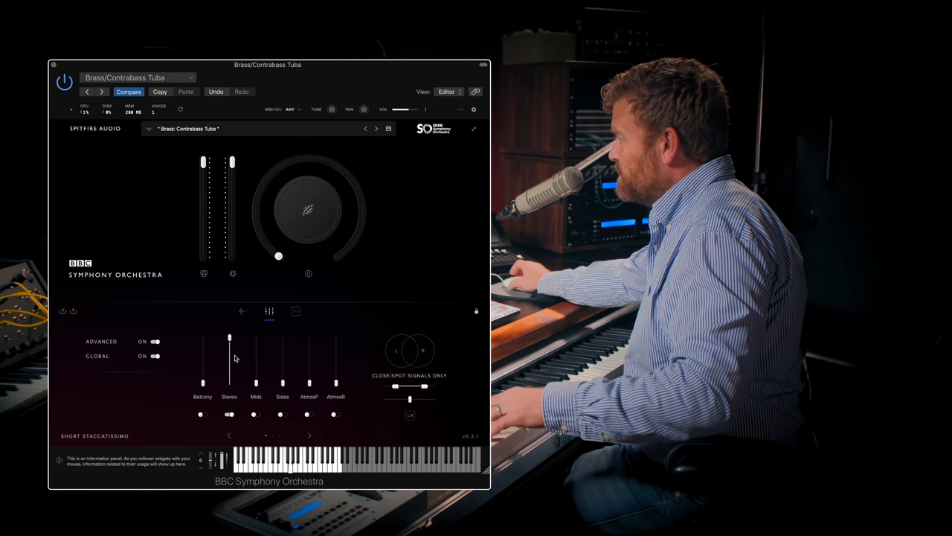
Pull the tuba's Stereo mic to silence, try Mids, and raise Sides to full.
{"action": "left_click_drag", "start_coordinate": [229, 338], "coordinate": [229, 365]}
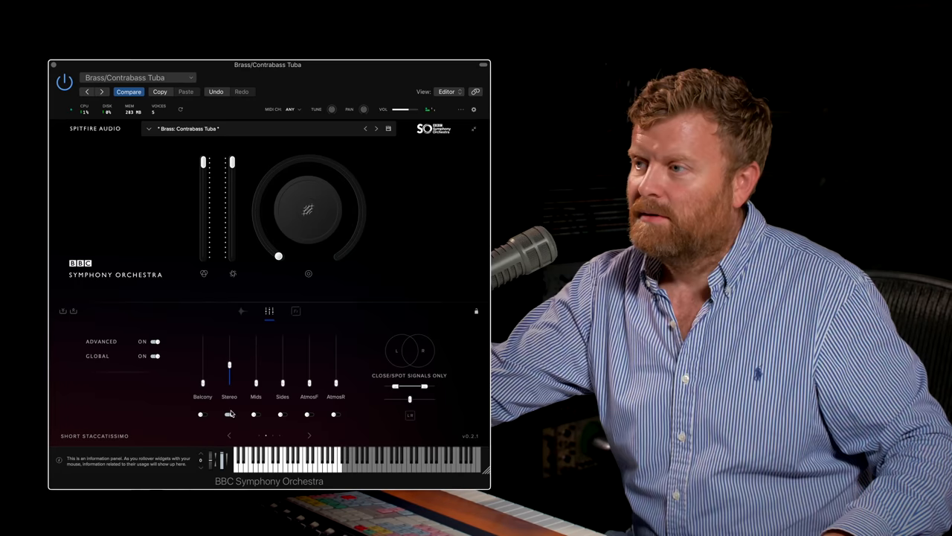
{"action": "left_click_drag", "start_coordinate": [229, 365], "coordinate": [255, 383]}
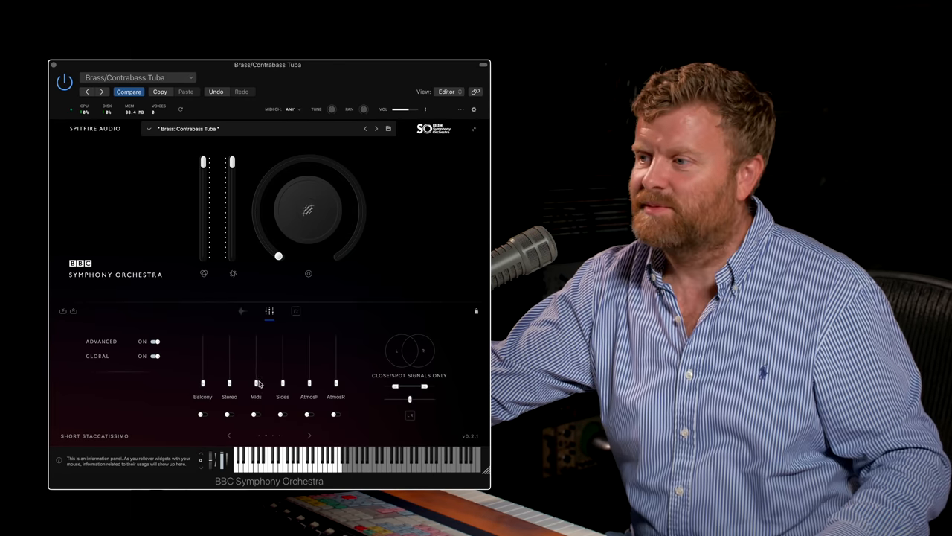
{"action": "left_click_drag", "start_coordinate": [256, 383], "coordinate": [257, 335]}
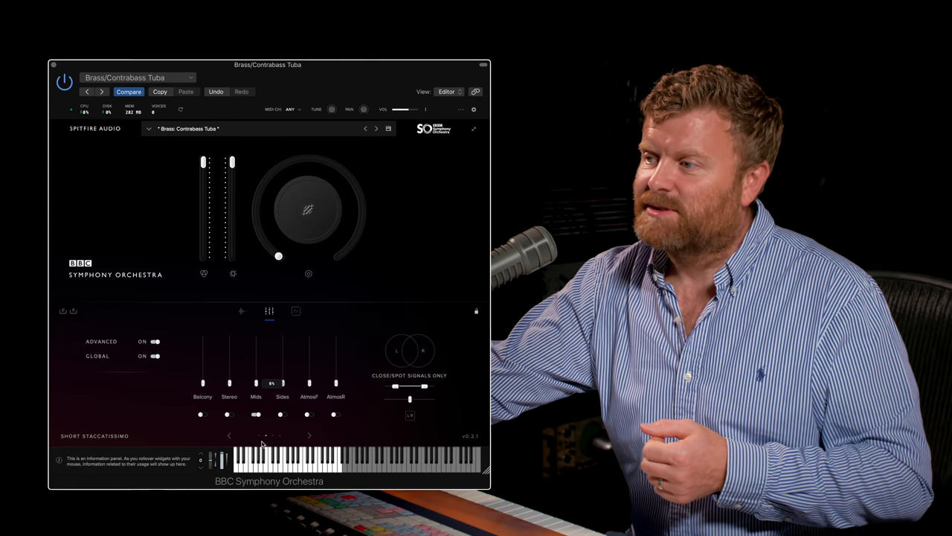
{"action": "left_click_drag", "start_coordinate": [271, 382], "coordinate": [282, 339]}
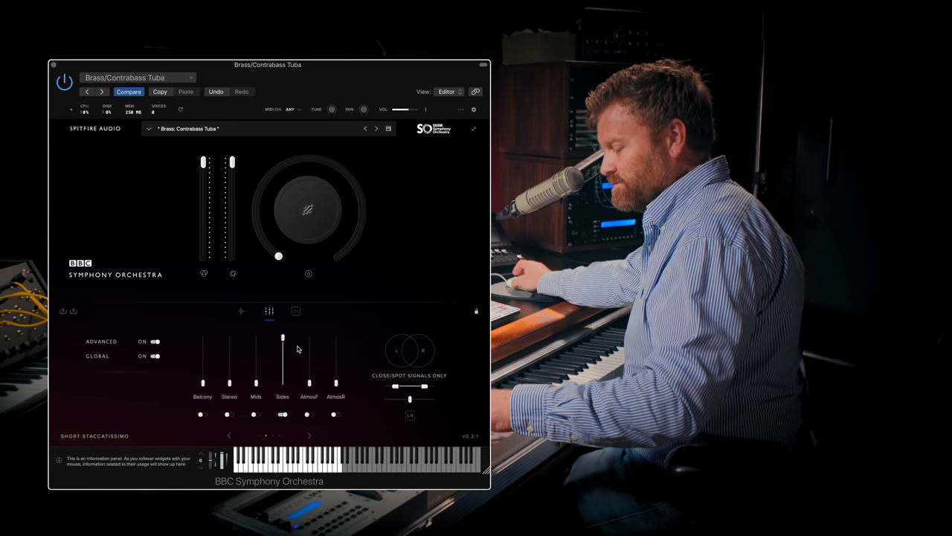